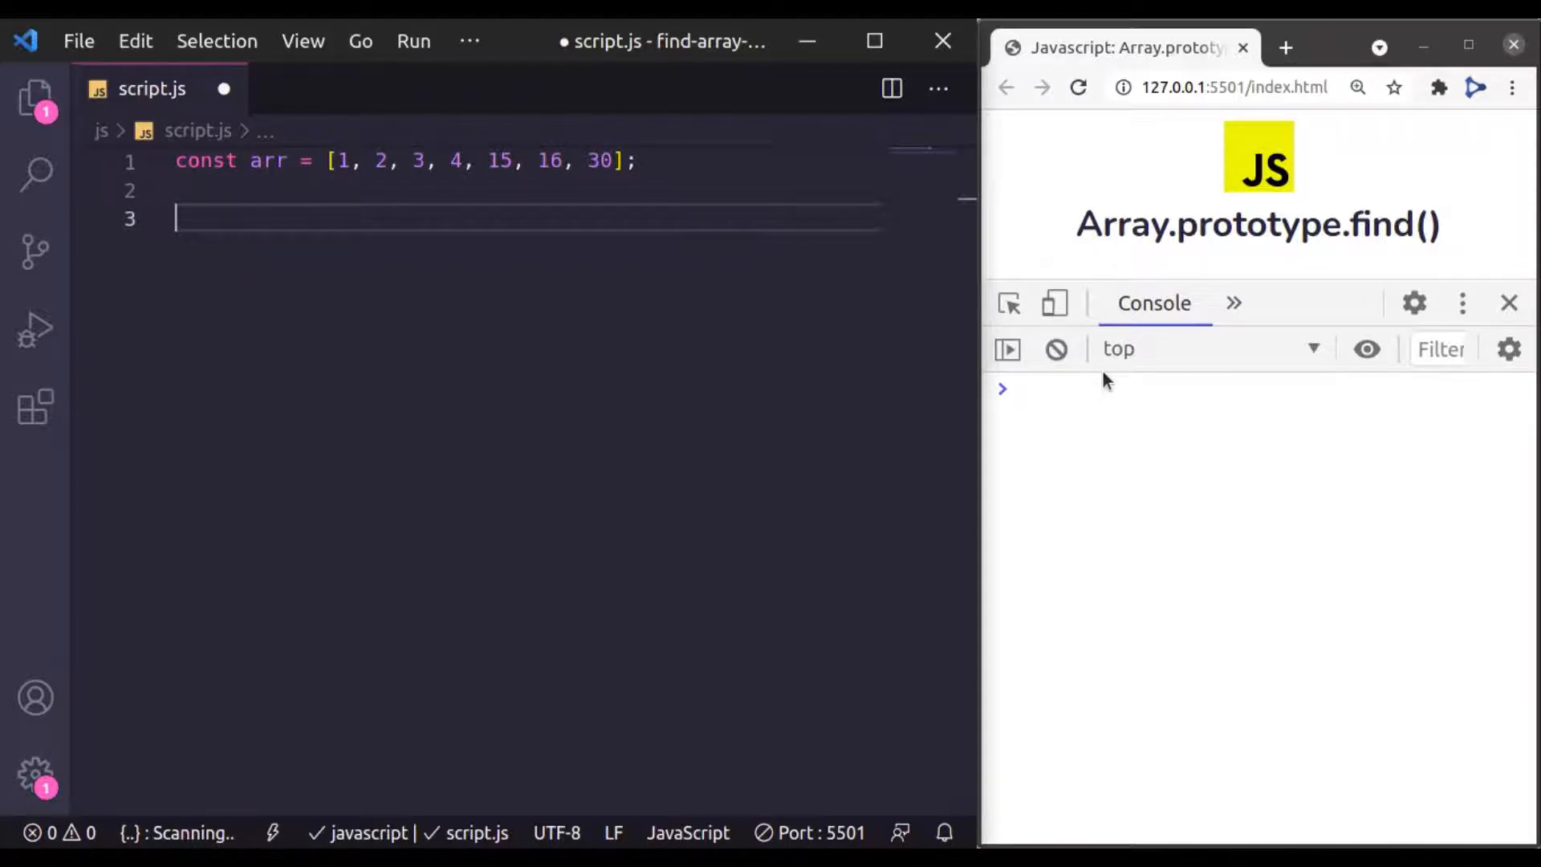
{"action": "mouse_move", "coordinate": [577, 548]}
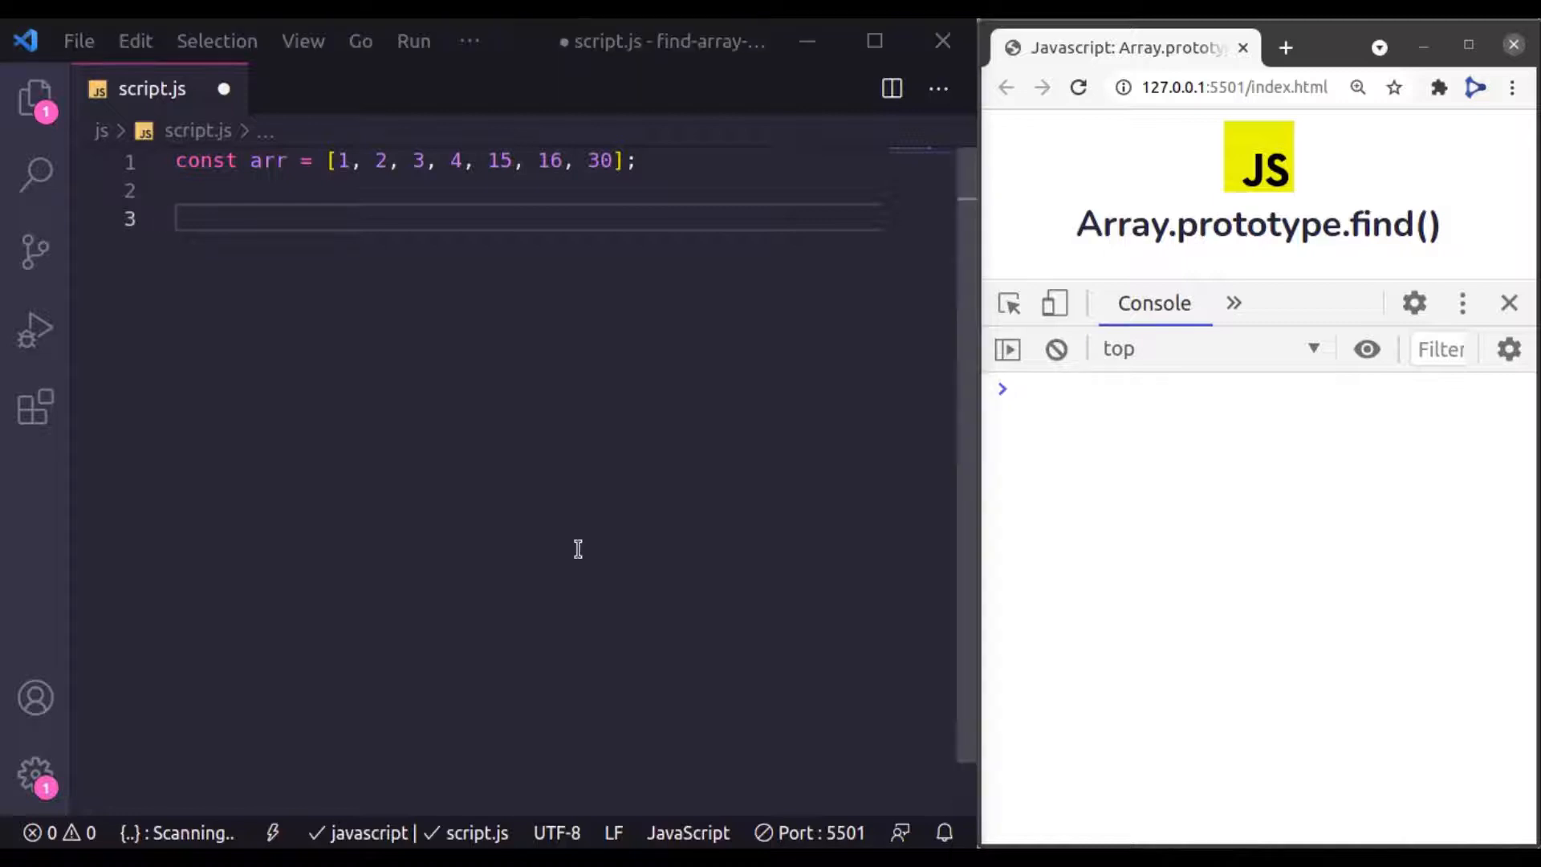
On line 3, write arr.find(function(value, index, array) {...}, thisArg) as a skeleton call
{"action": "type", "text": "ar"}
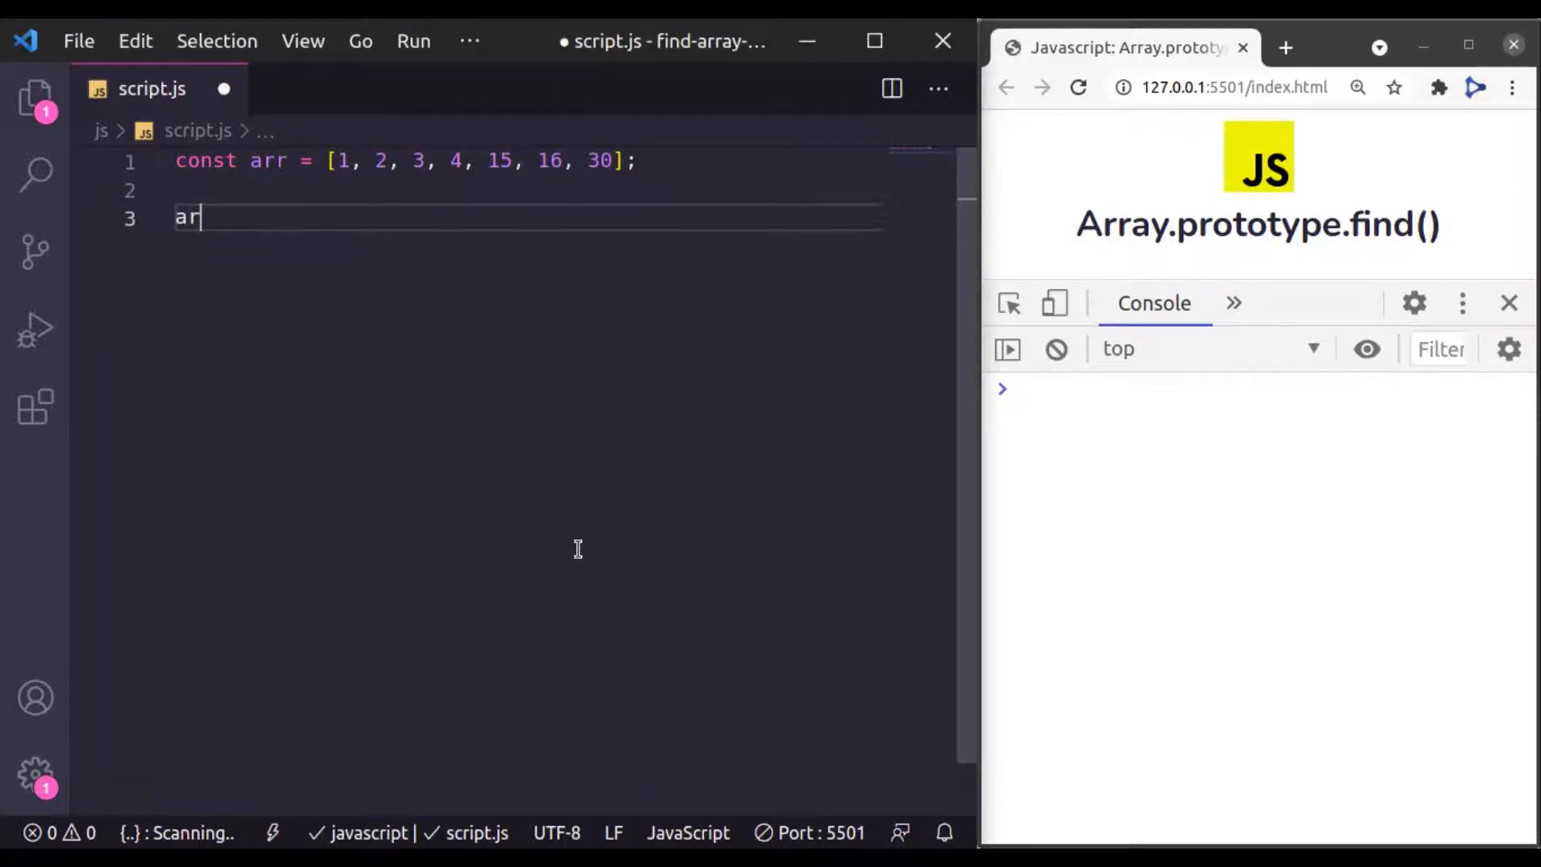
{"action": "type", "text": "r.find("}
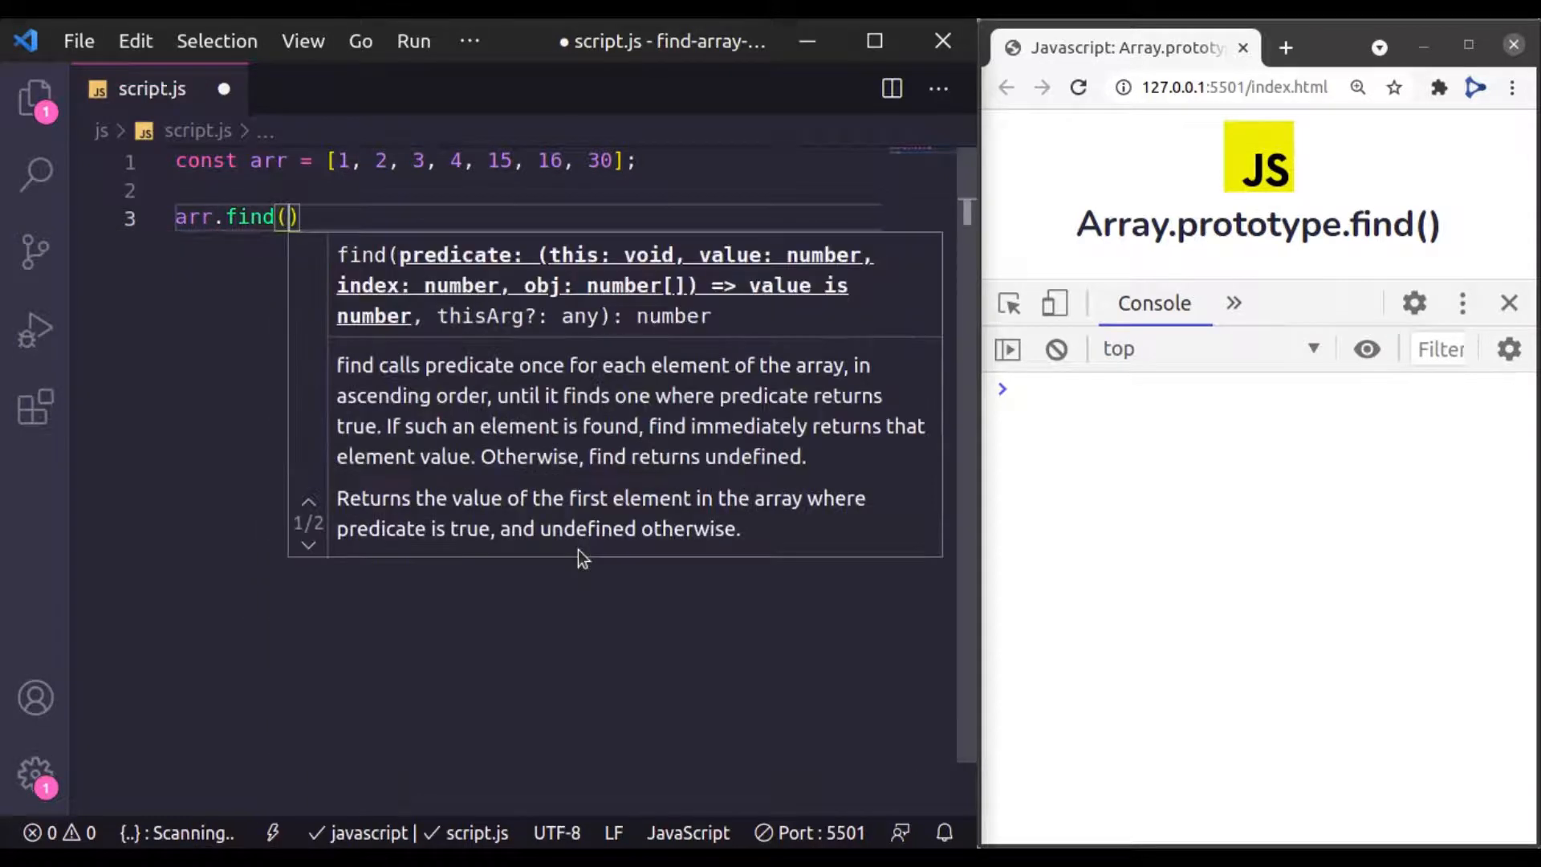
{"action": "type", "text": "fu"}
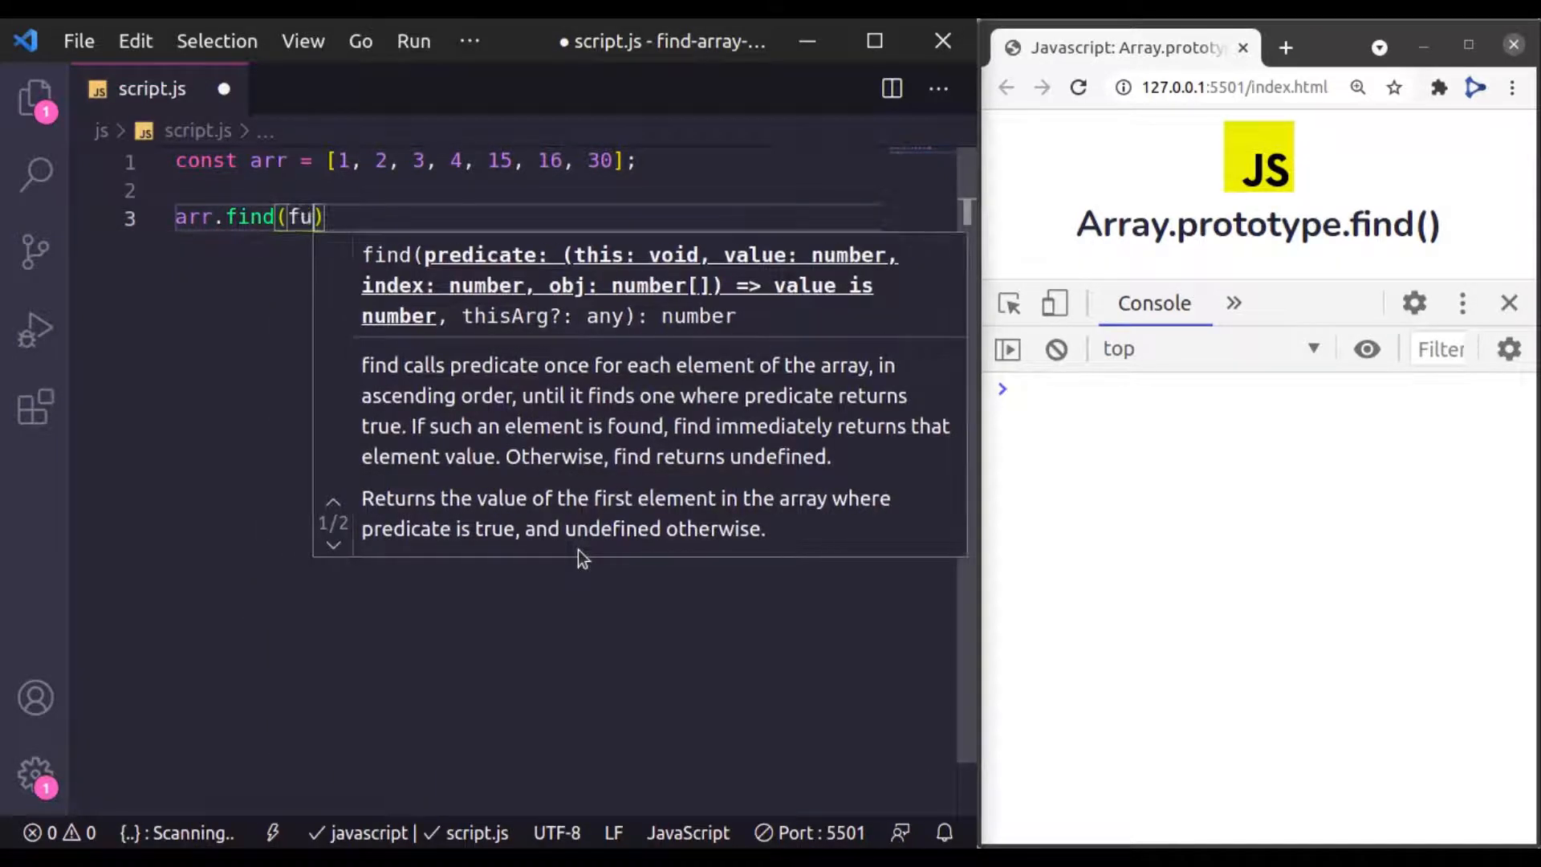
{"action": "type", "text": "nction("}
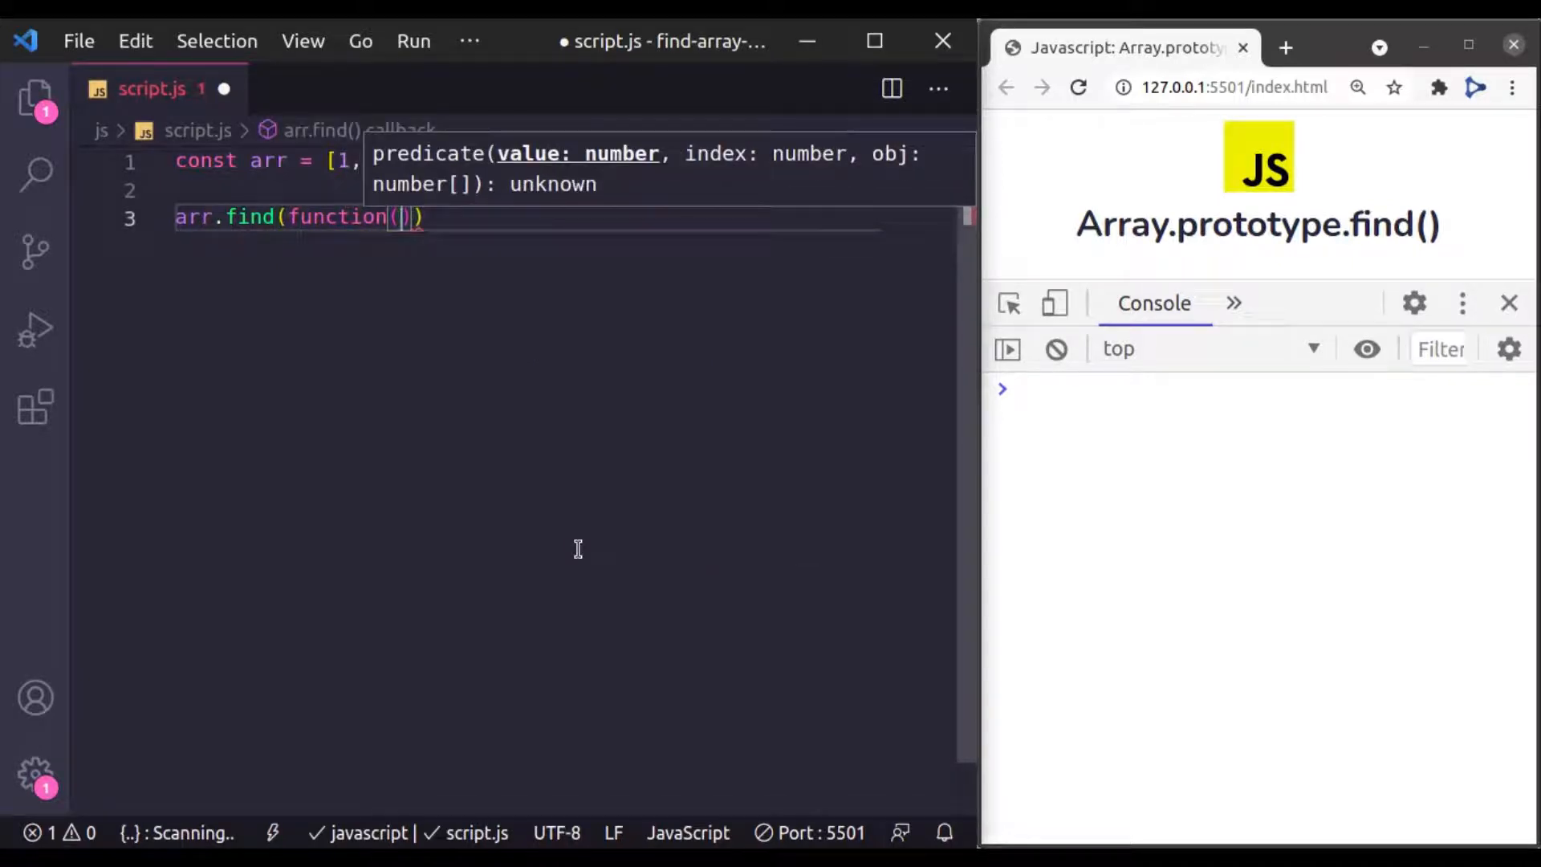
{"action": "type", "text": "value,"}
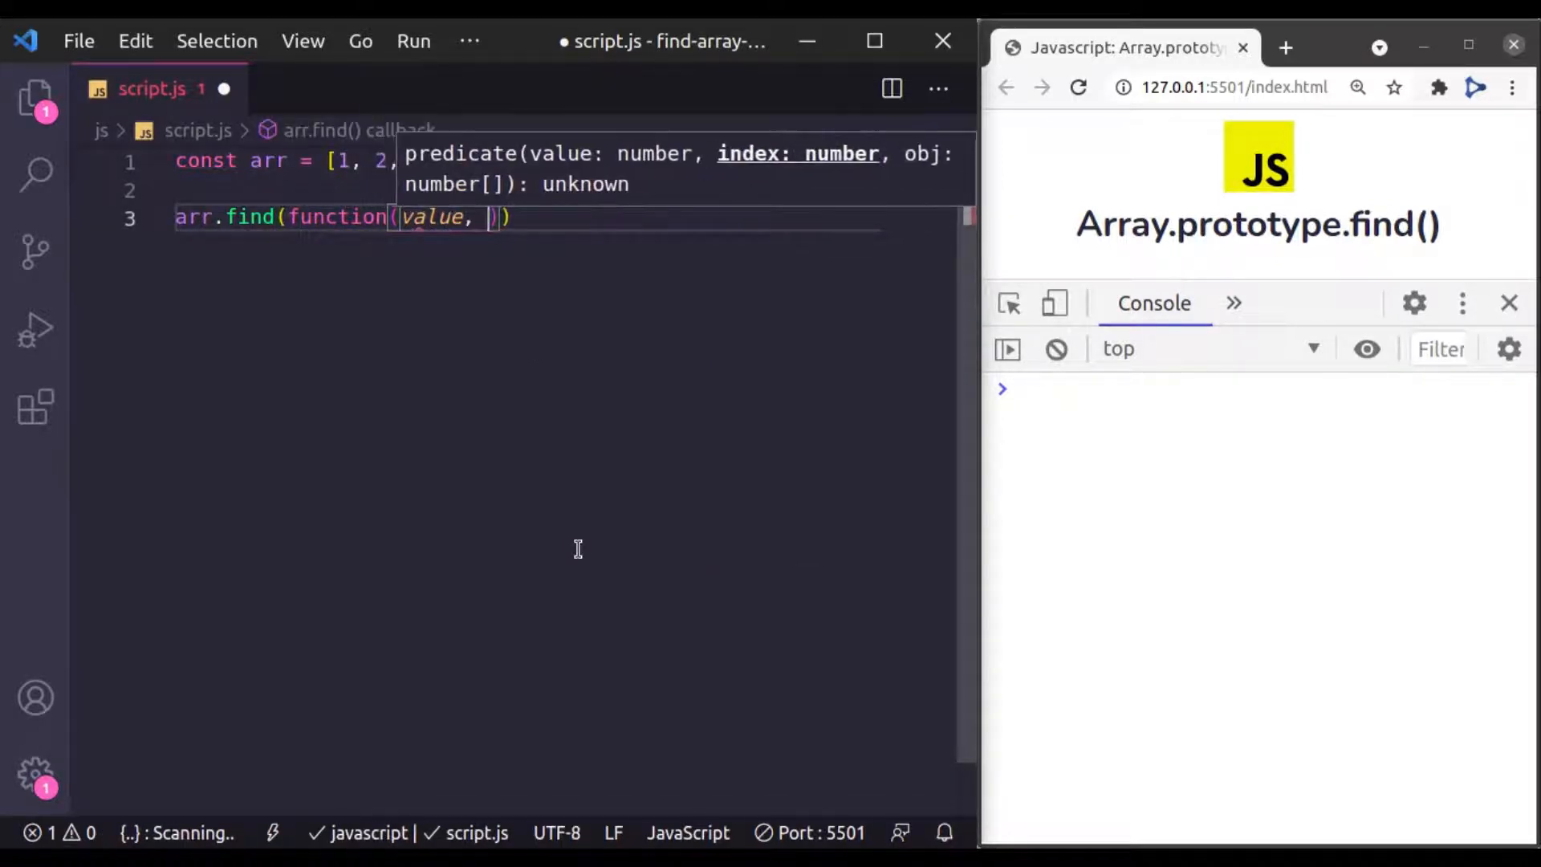
{"action": "type", "text": "index, a"}
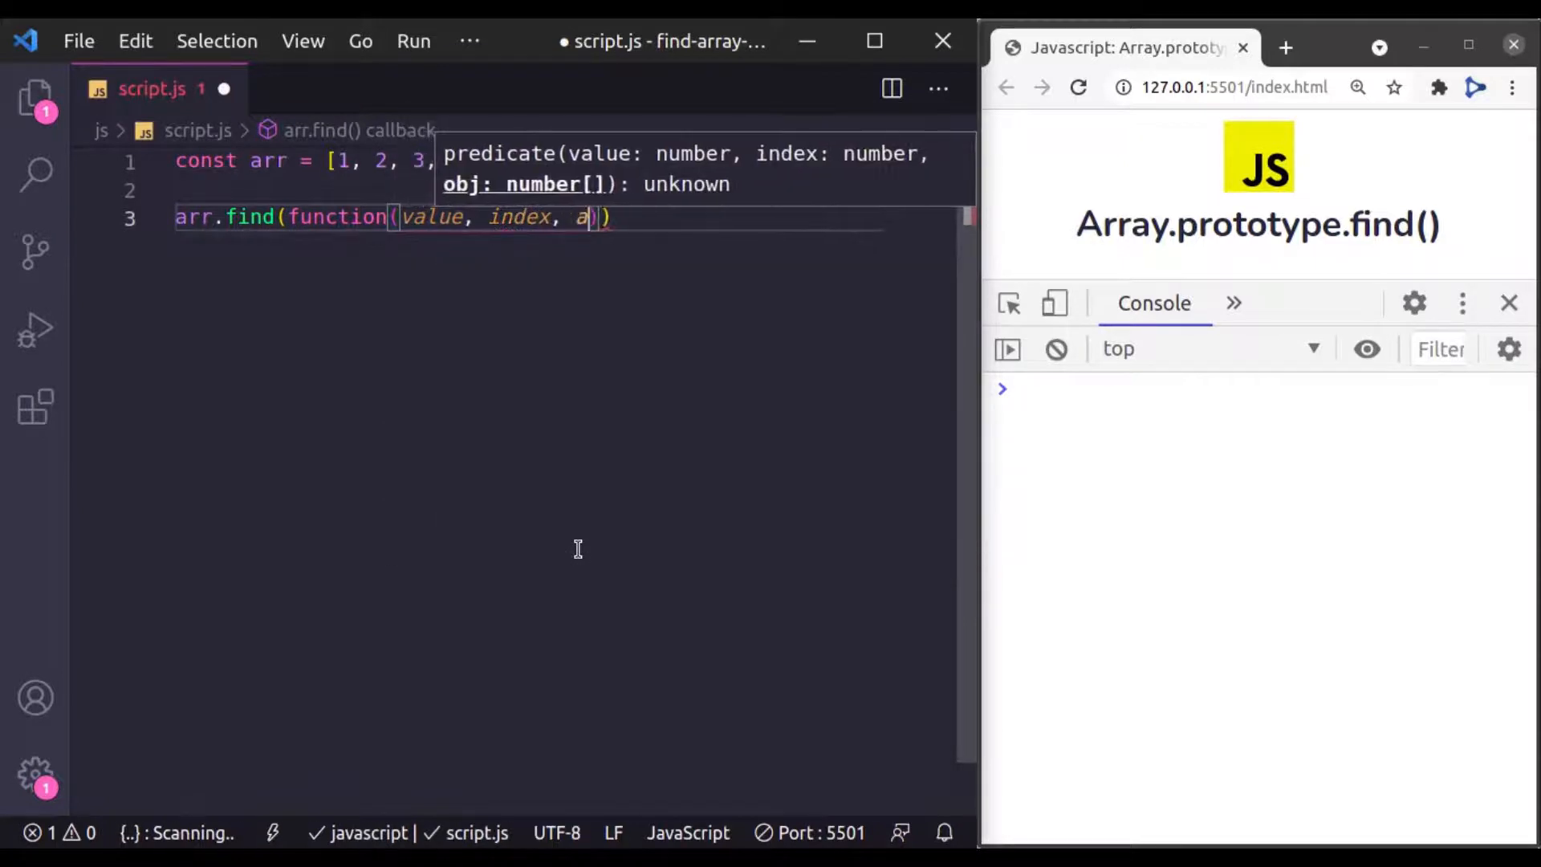
{"action": "type", "text": "rray"}
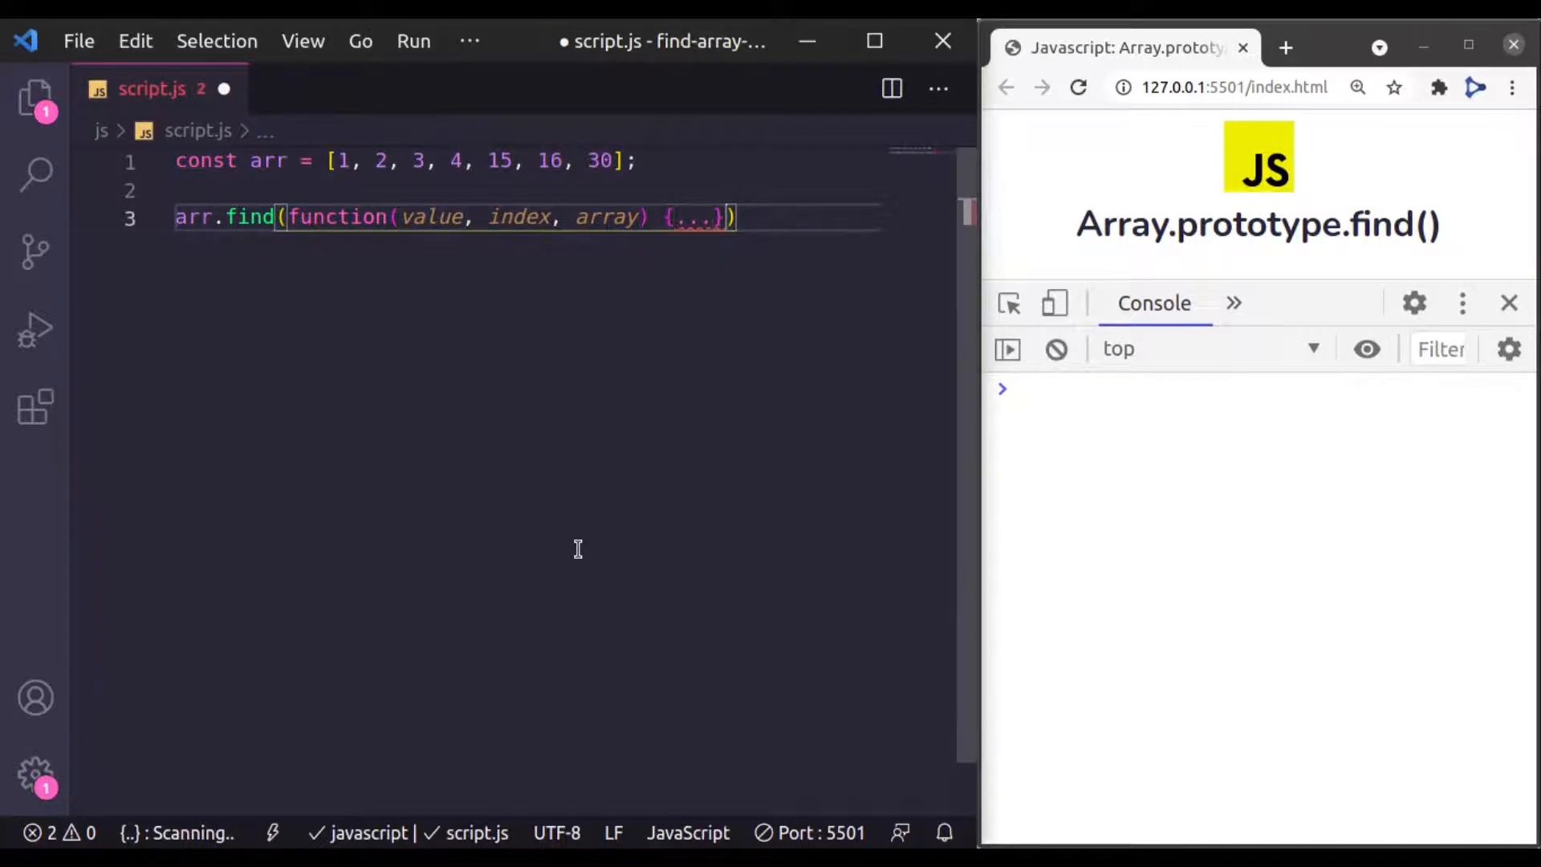
{"action": "type", "text": ", thisArg"}
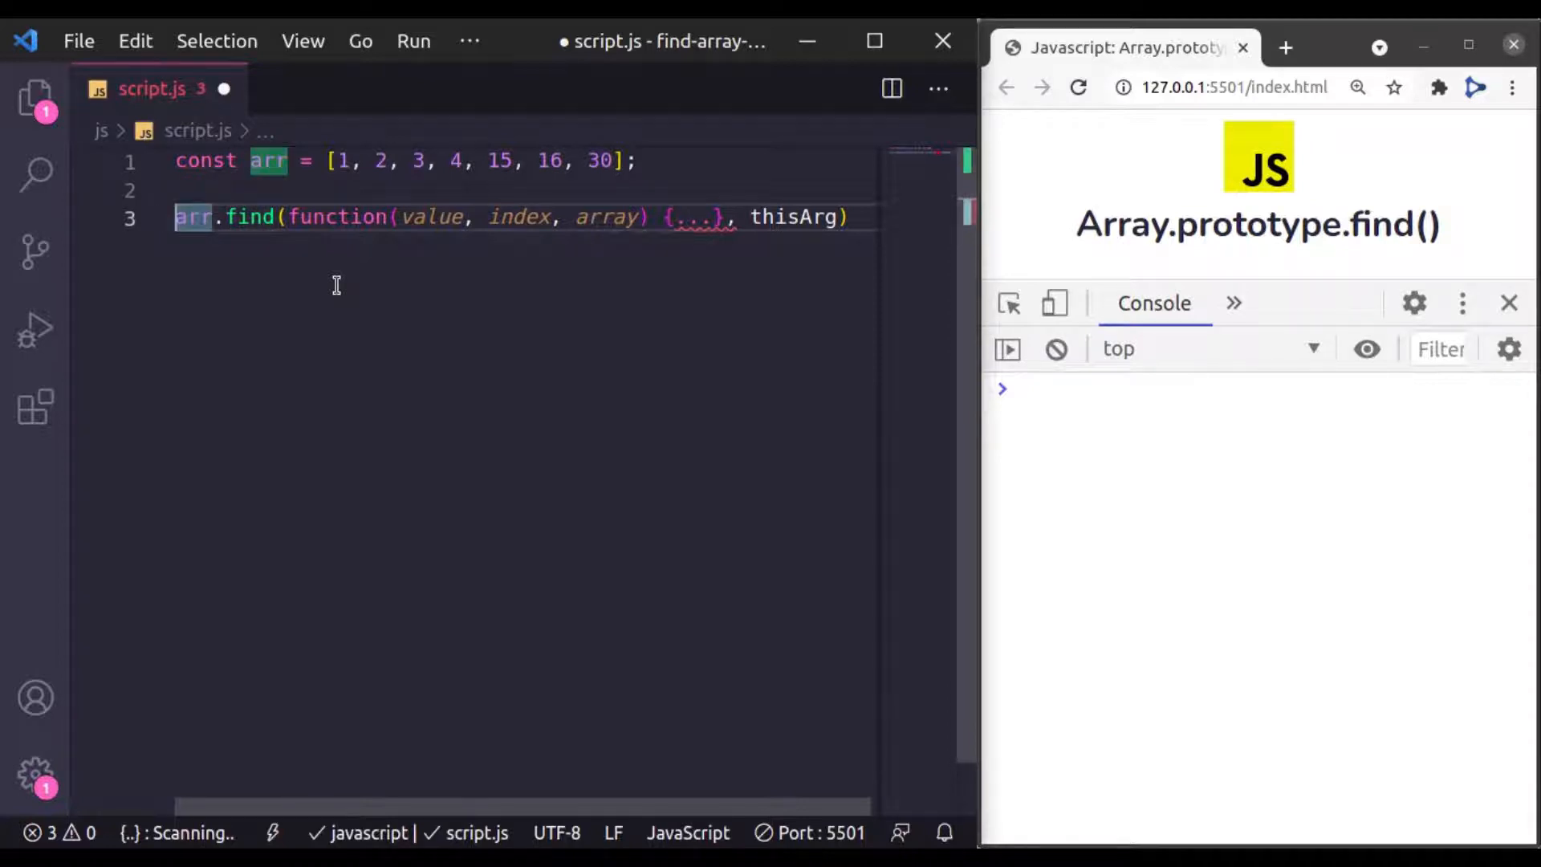
Assign the find call to const value, then comment that line out with Ctrl+/
{"action": "type", "text": "const value ="}
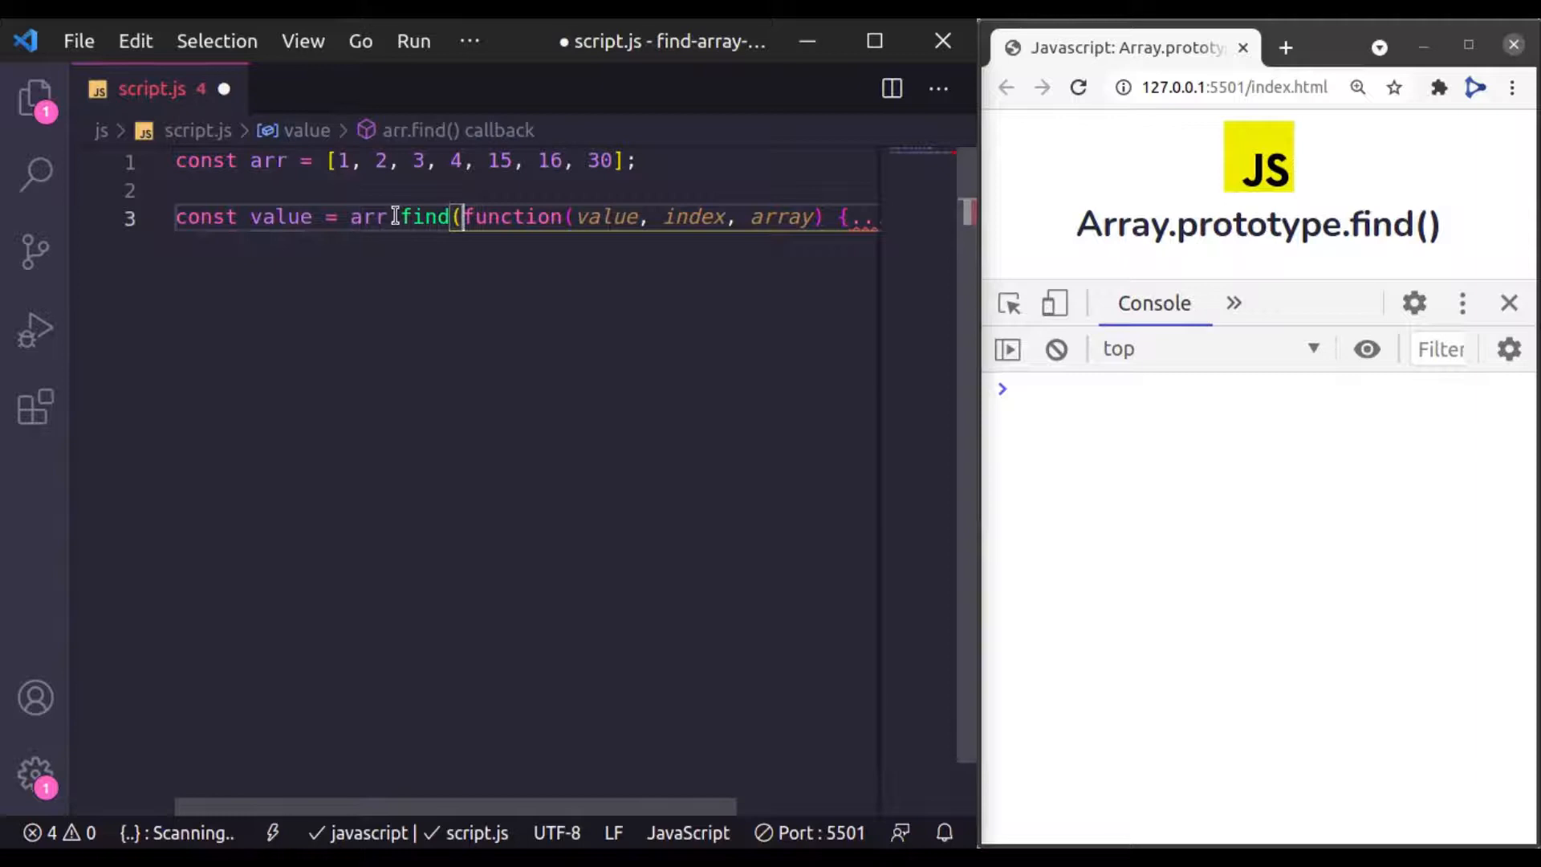
{"action": "mouse_move", "coordinate": [423, 218]}
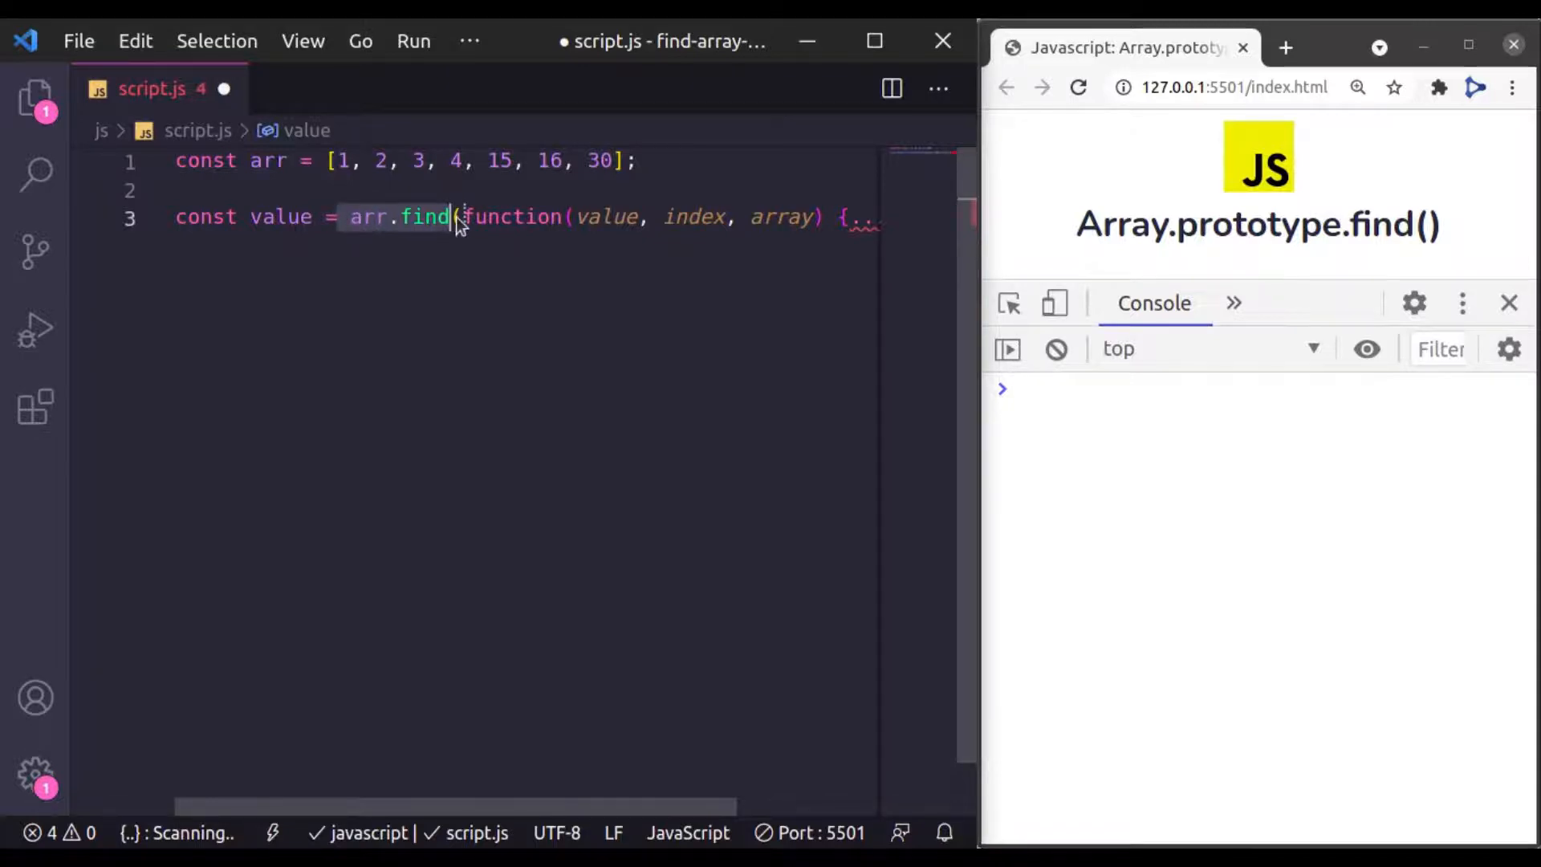
{"action": "mouse_move", "coordinate": [421, 216]}
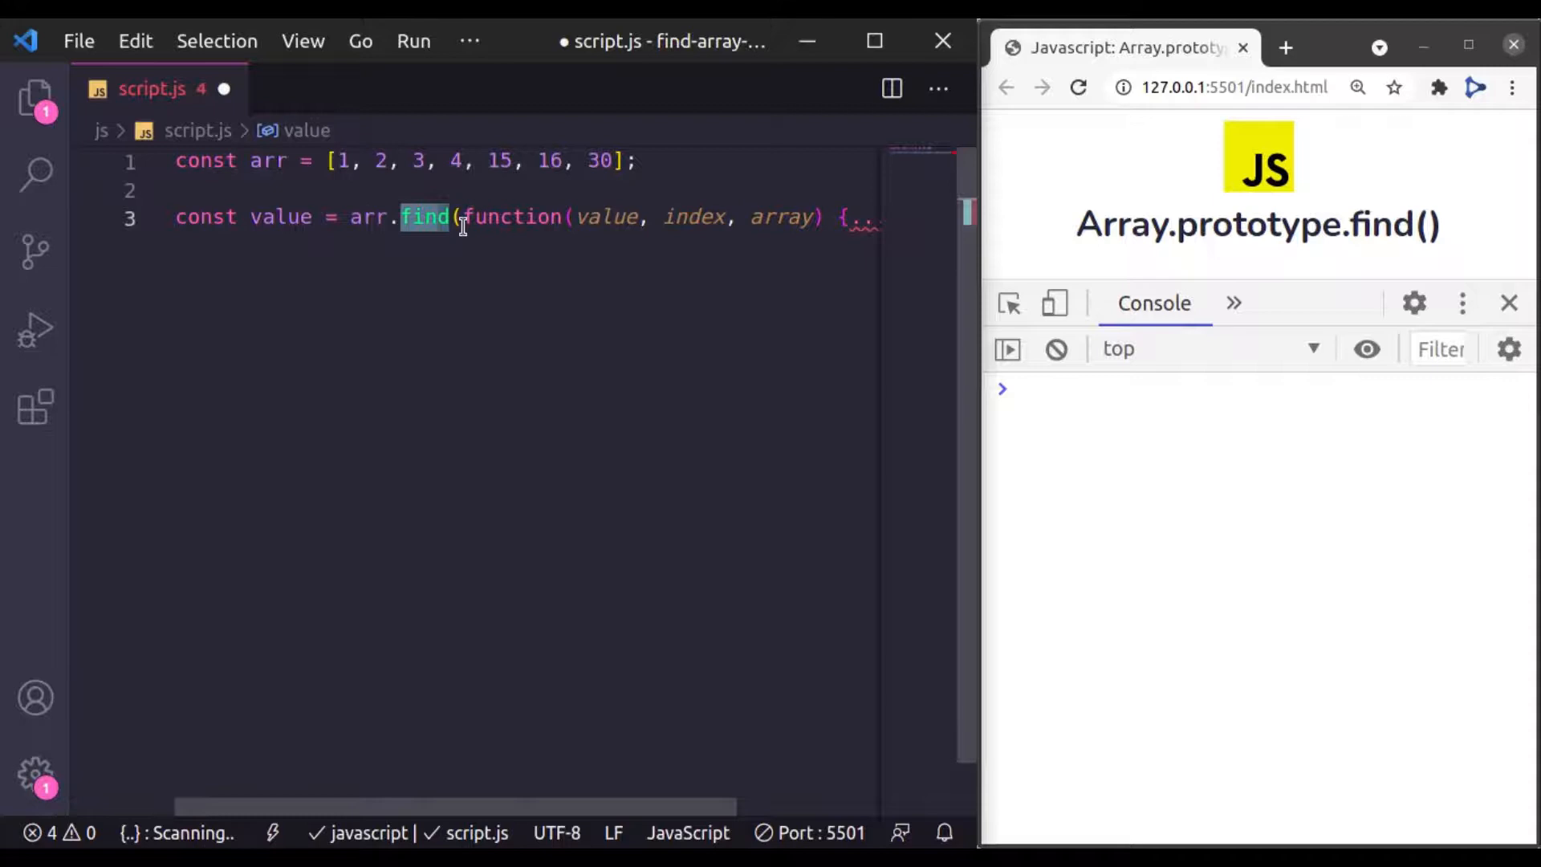
{"action": "key", "text": "ctrl+/"}
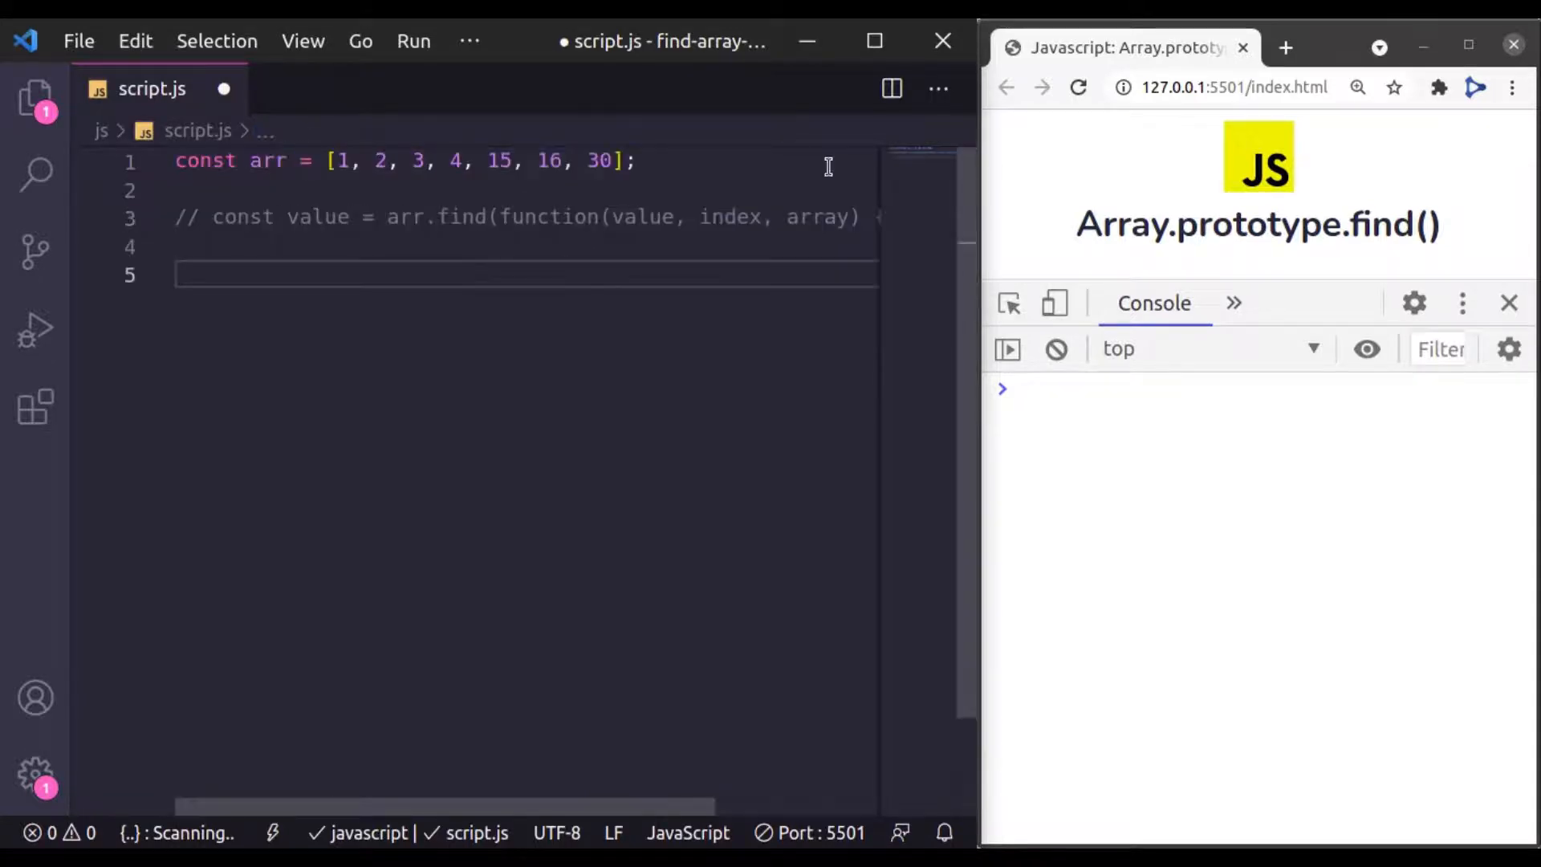
Write const value = arr.find with a function(value) callback returning value > 10
{"action": "type", "text": "const value = a"}
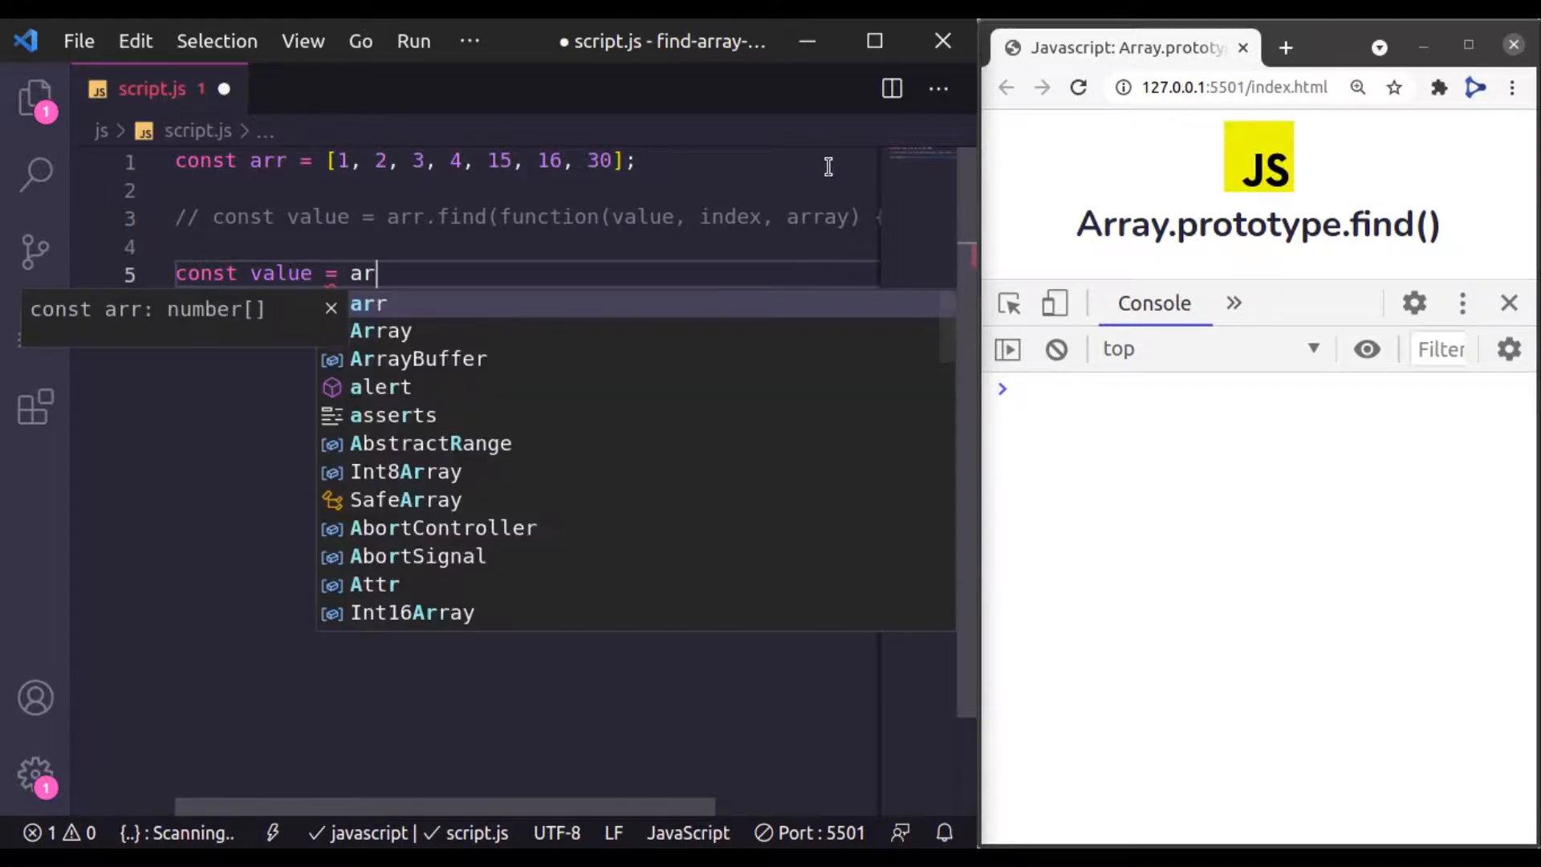
{"action": "type", "text": "r.find("}
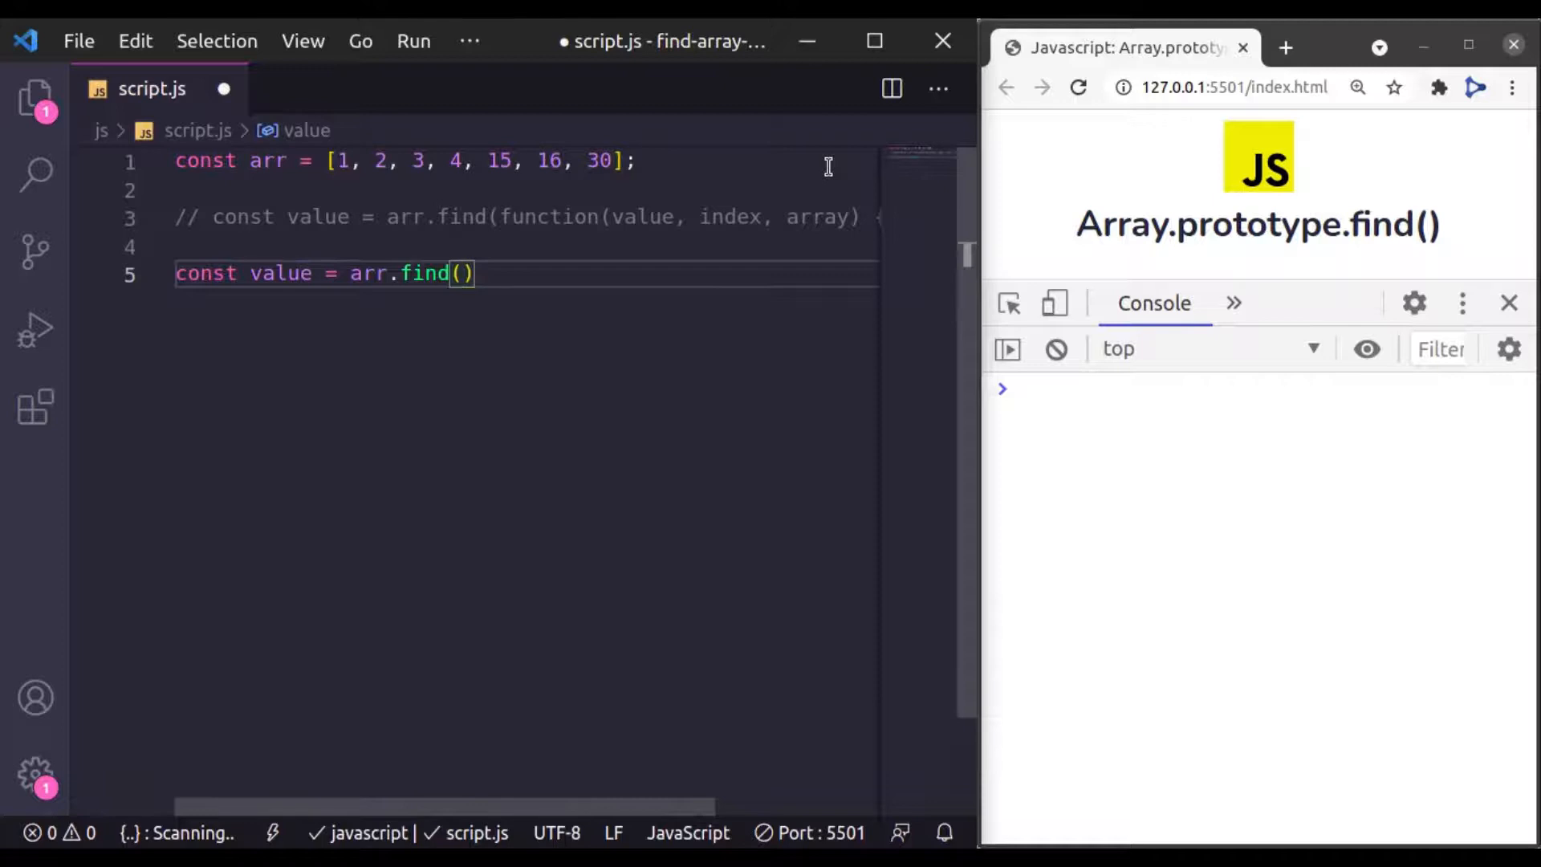
{"action": "type", "text": "function"}
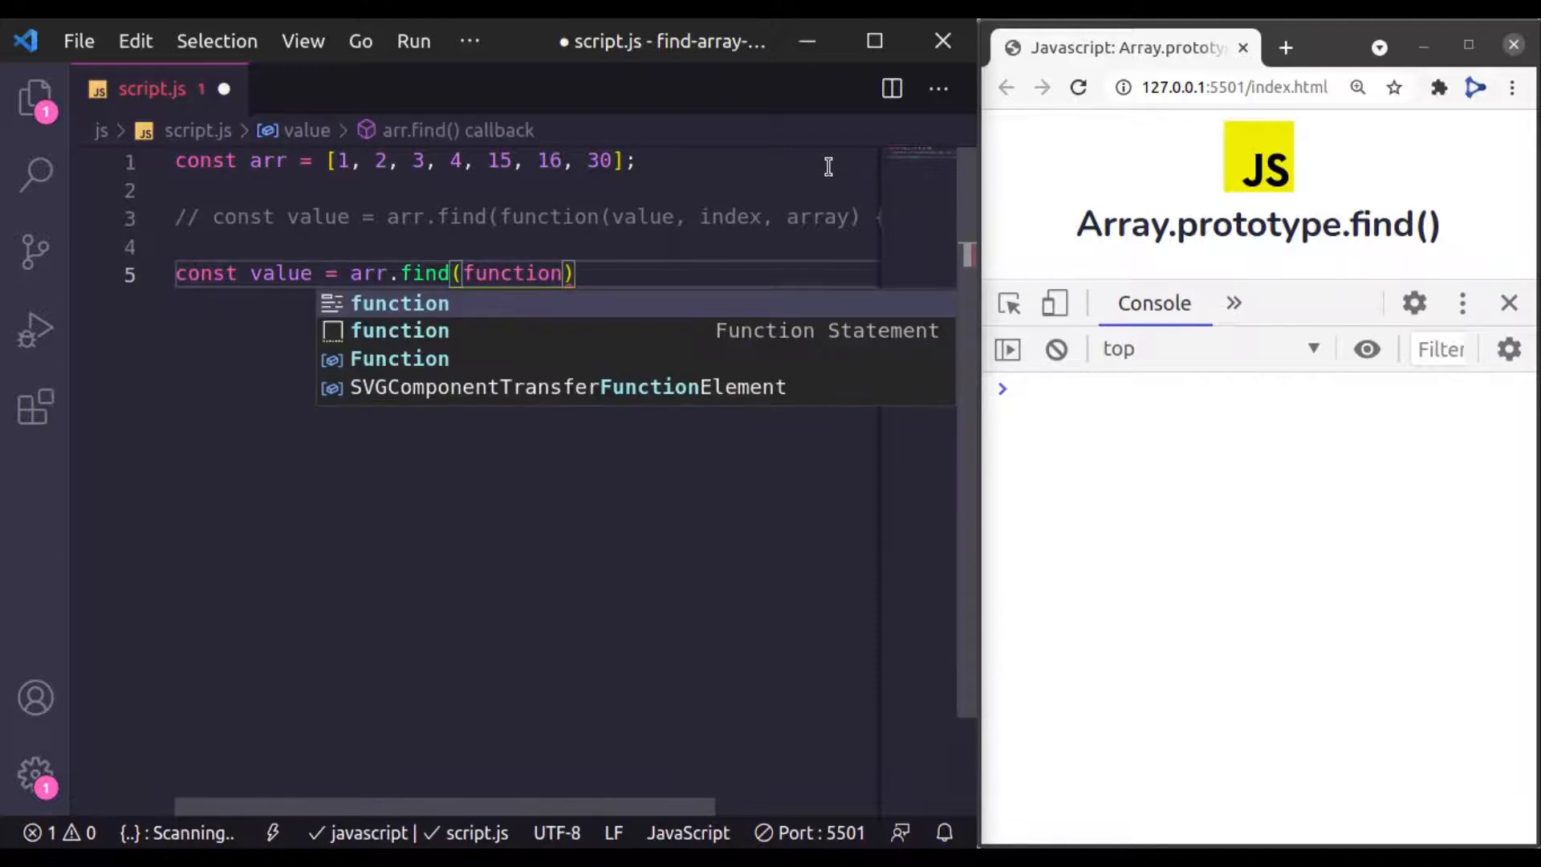
{"action": "type", "text": "value"}
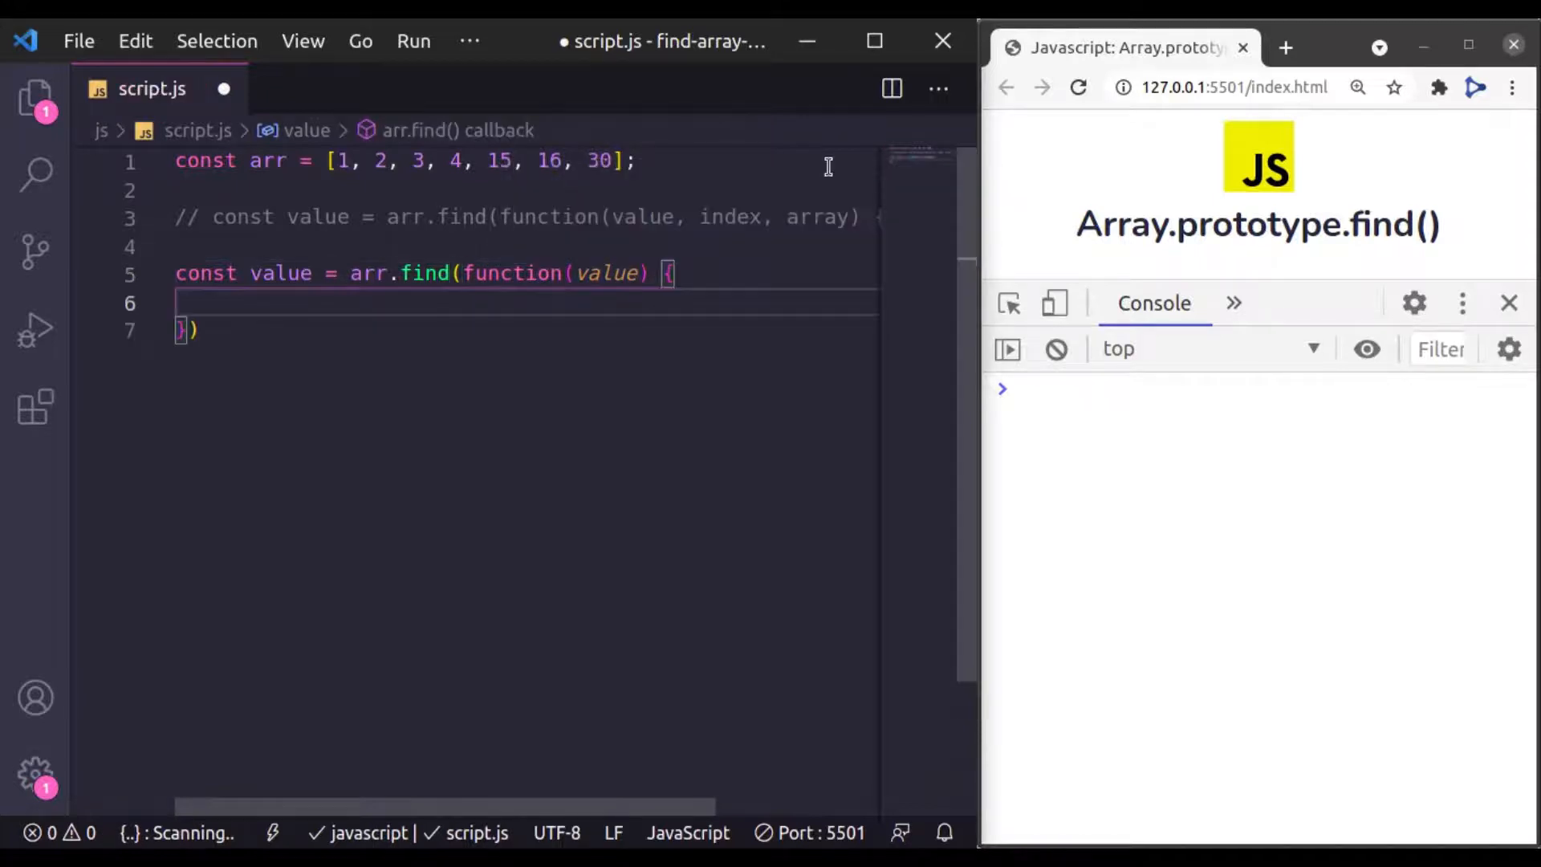
{"action": "type", "text": "return v"}
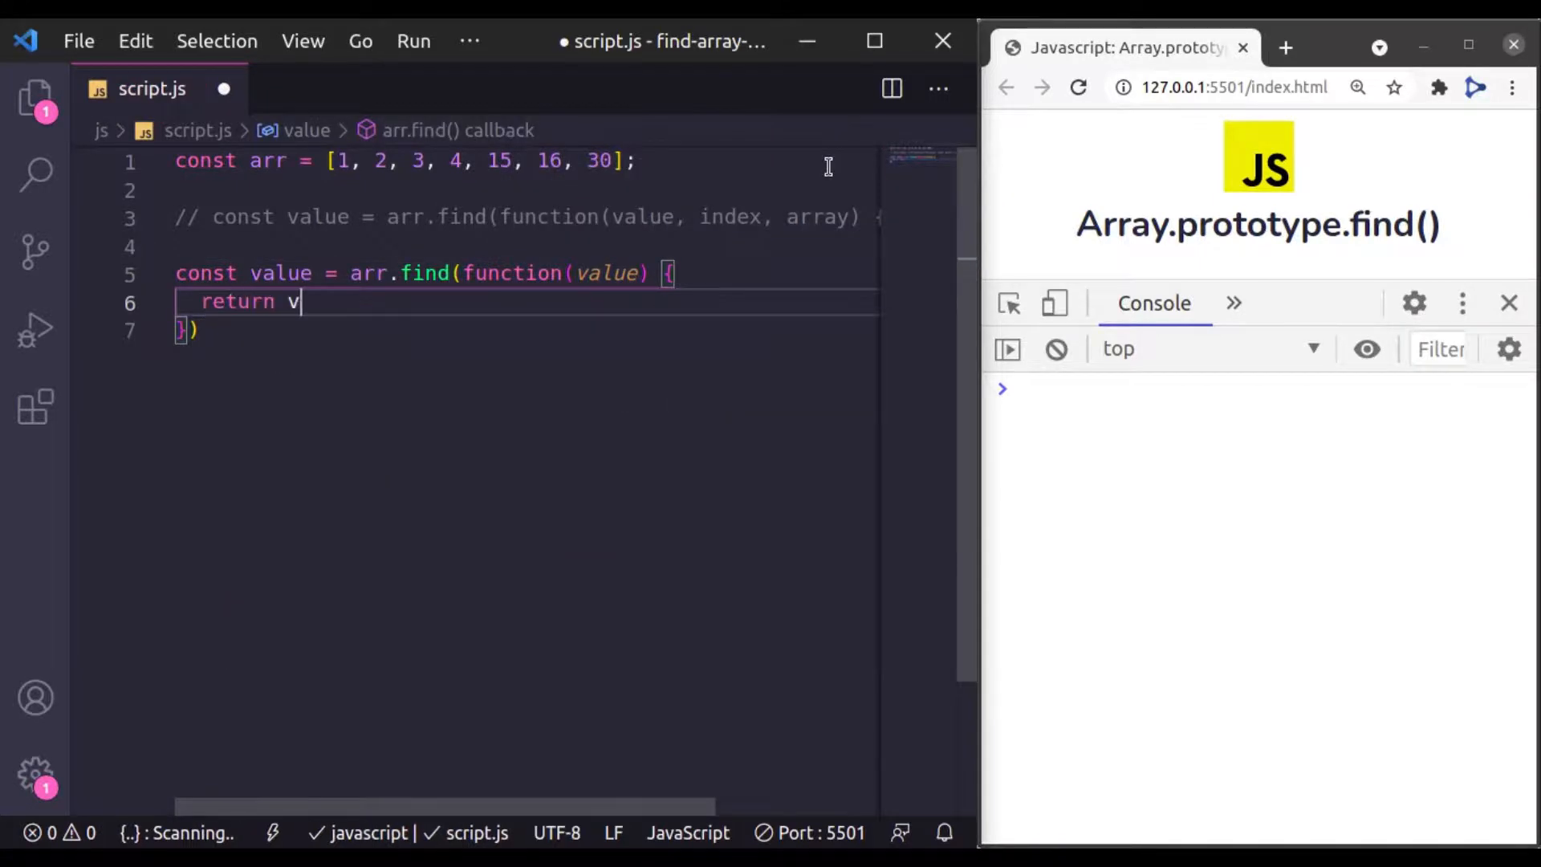
{"action": "type", "text": "alue>"}
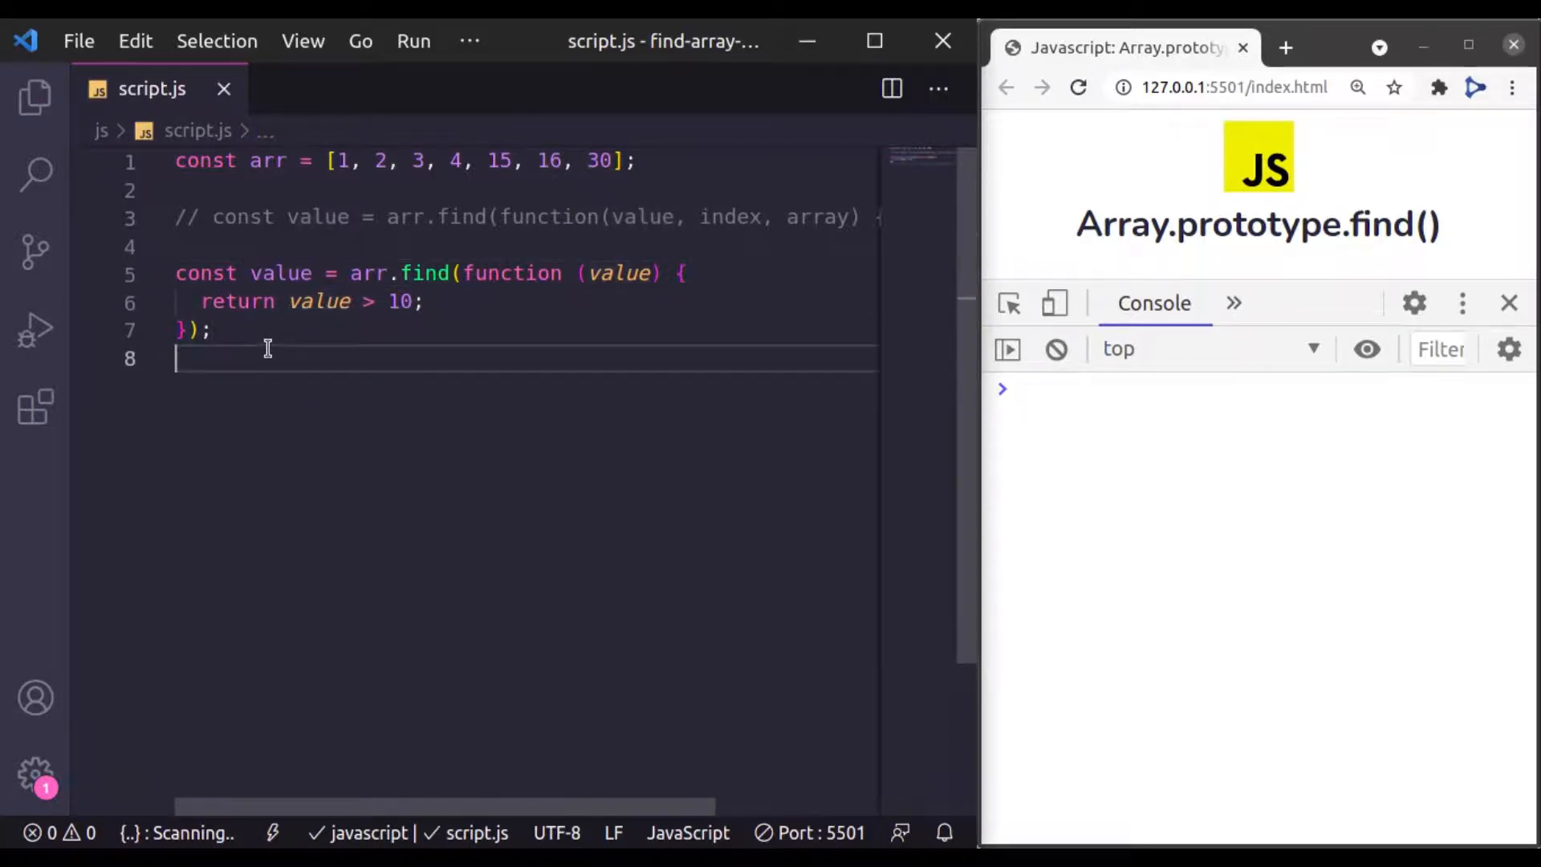
Log value to the console, then place the cursor in the number array
{"action": "type", "text": "console.log();"}
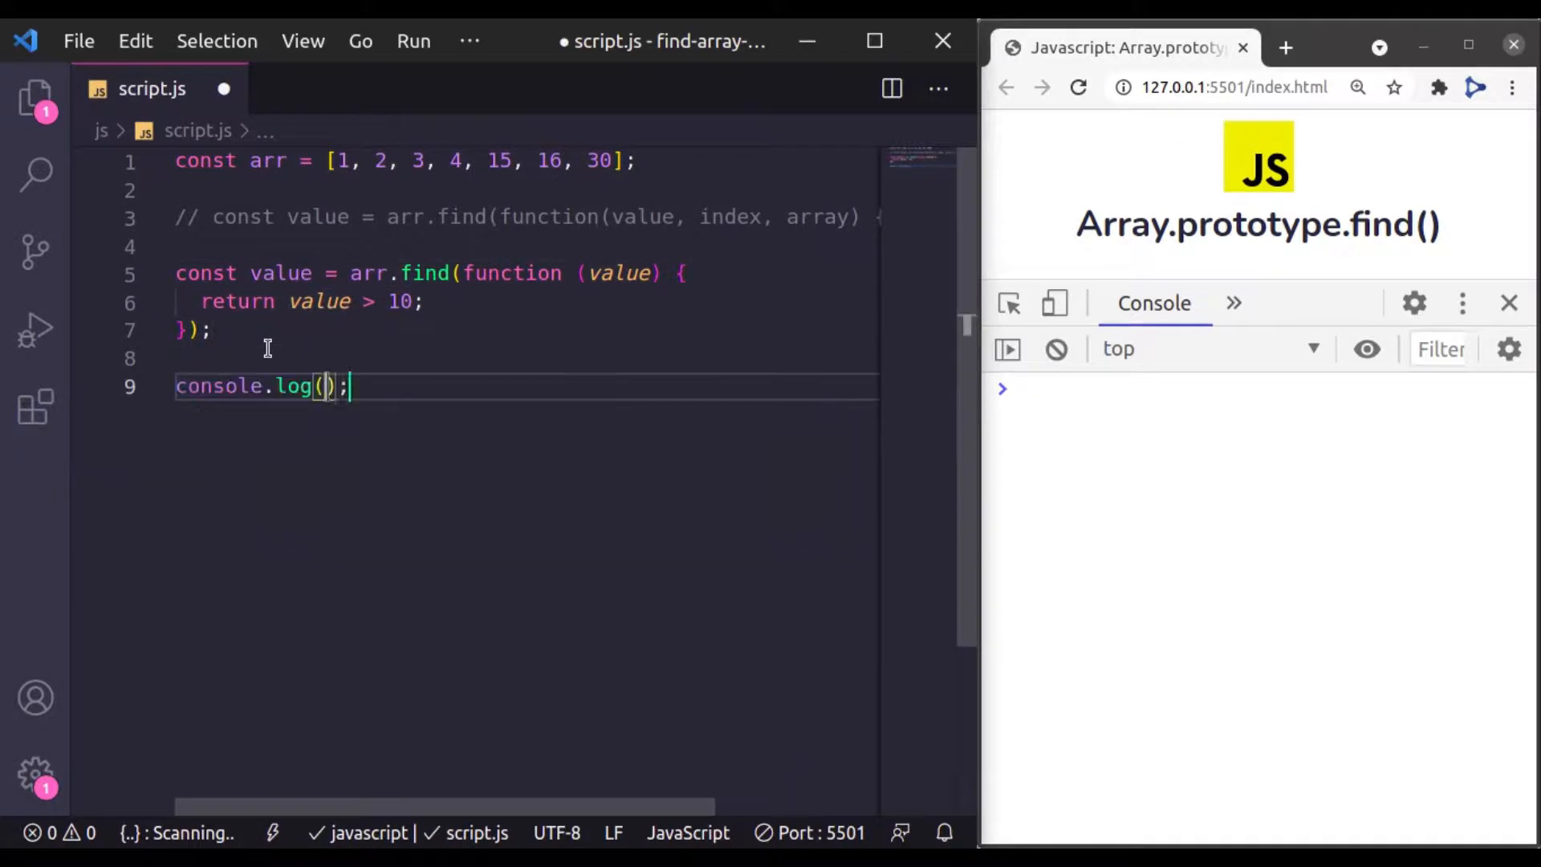
{"action": "type", "text": "value"}
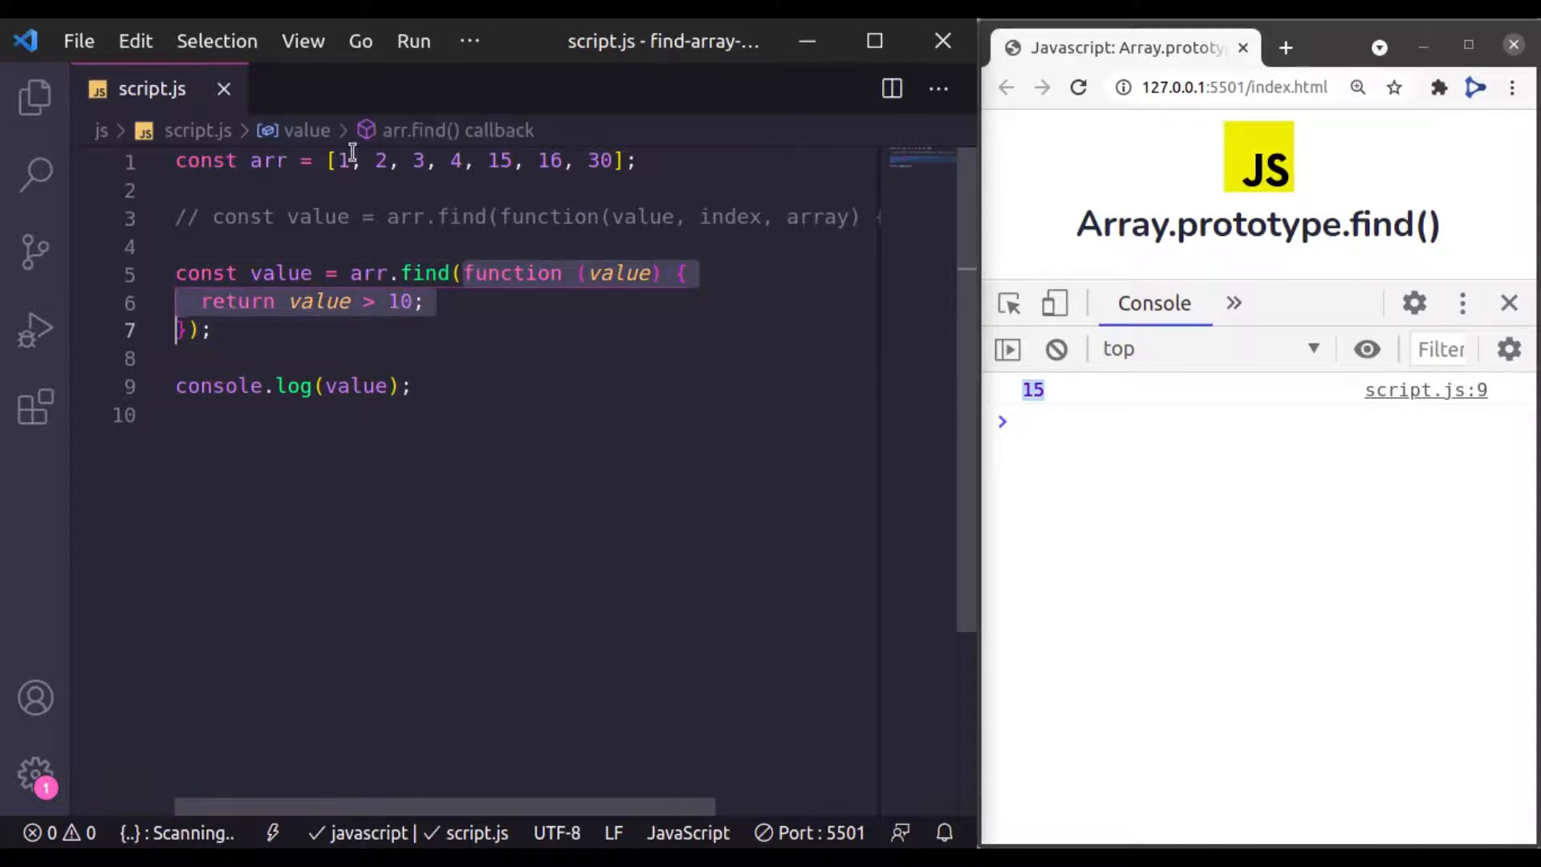
{"action": "left_click", "coordinate": [400, 161]}
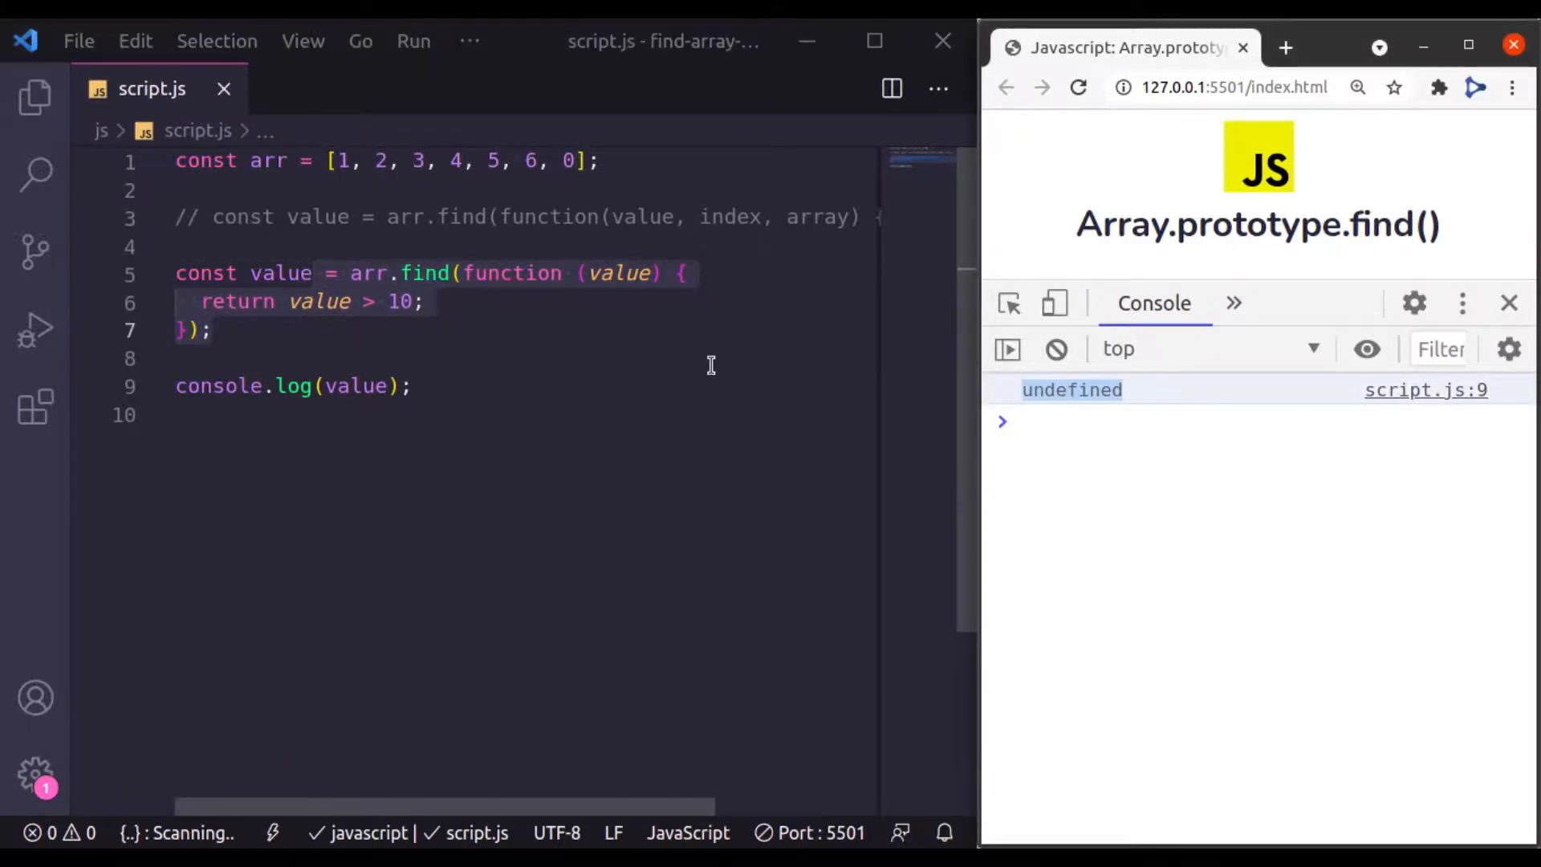
Change the array to [1, 2, 3, 4, 5, 6, 0] and add blank lines below the code
{"action": "left_click", "coordinate": [400, 273]}
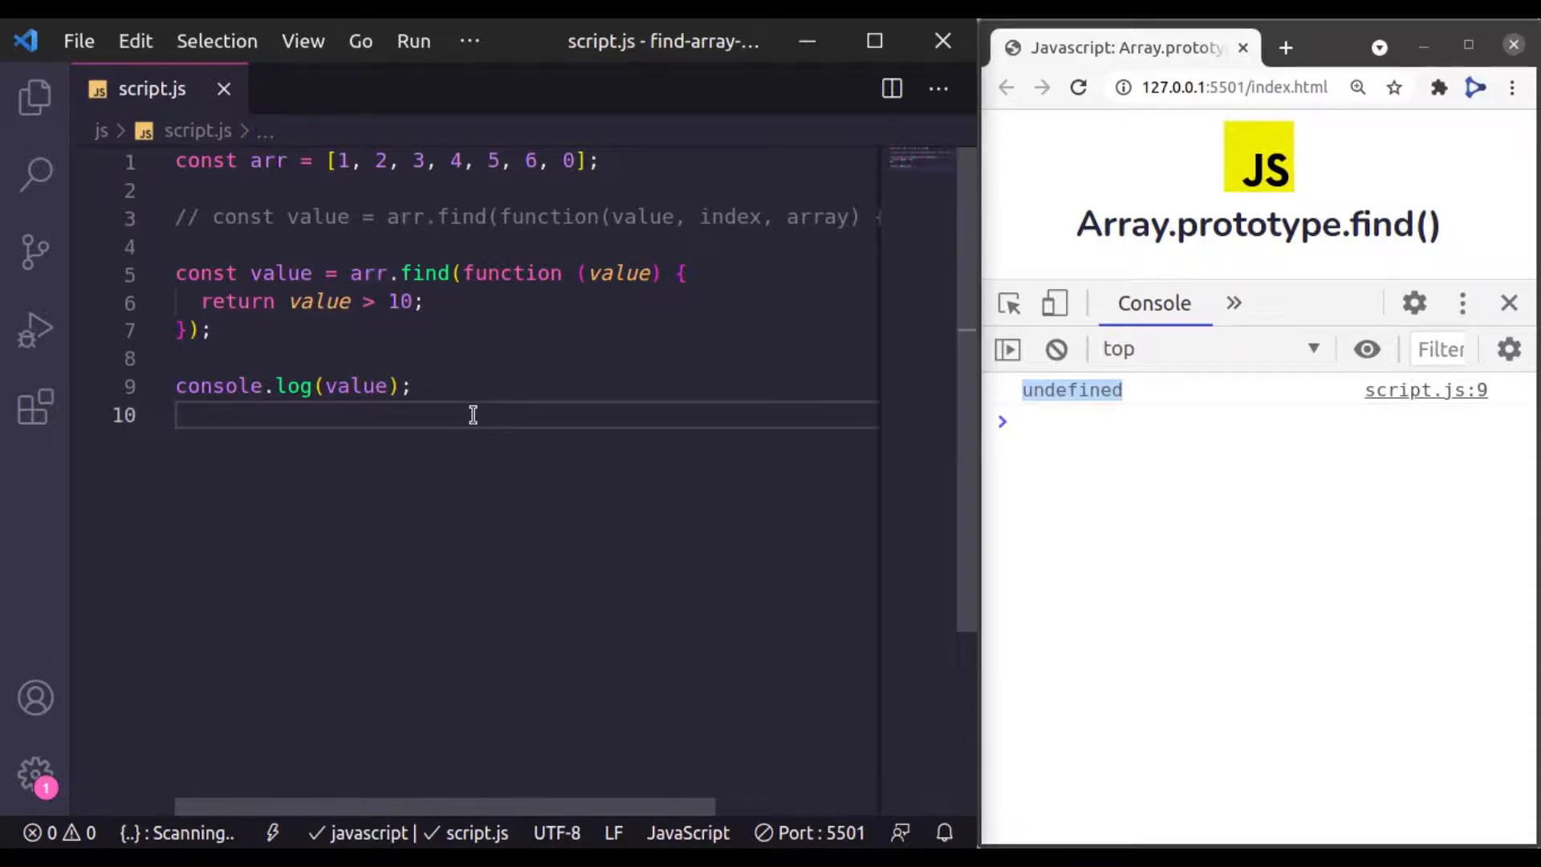
{"action": "key", "text": "Enter"}
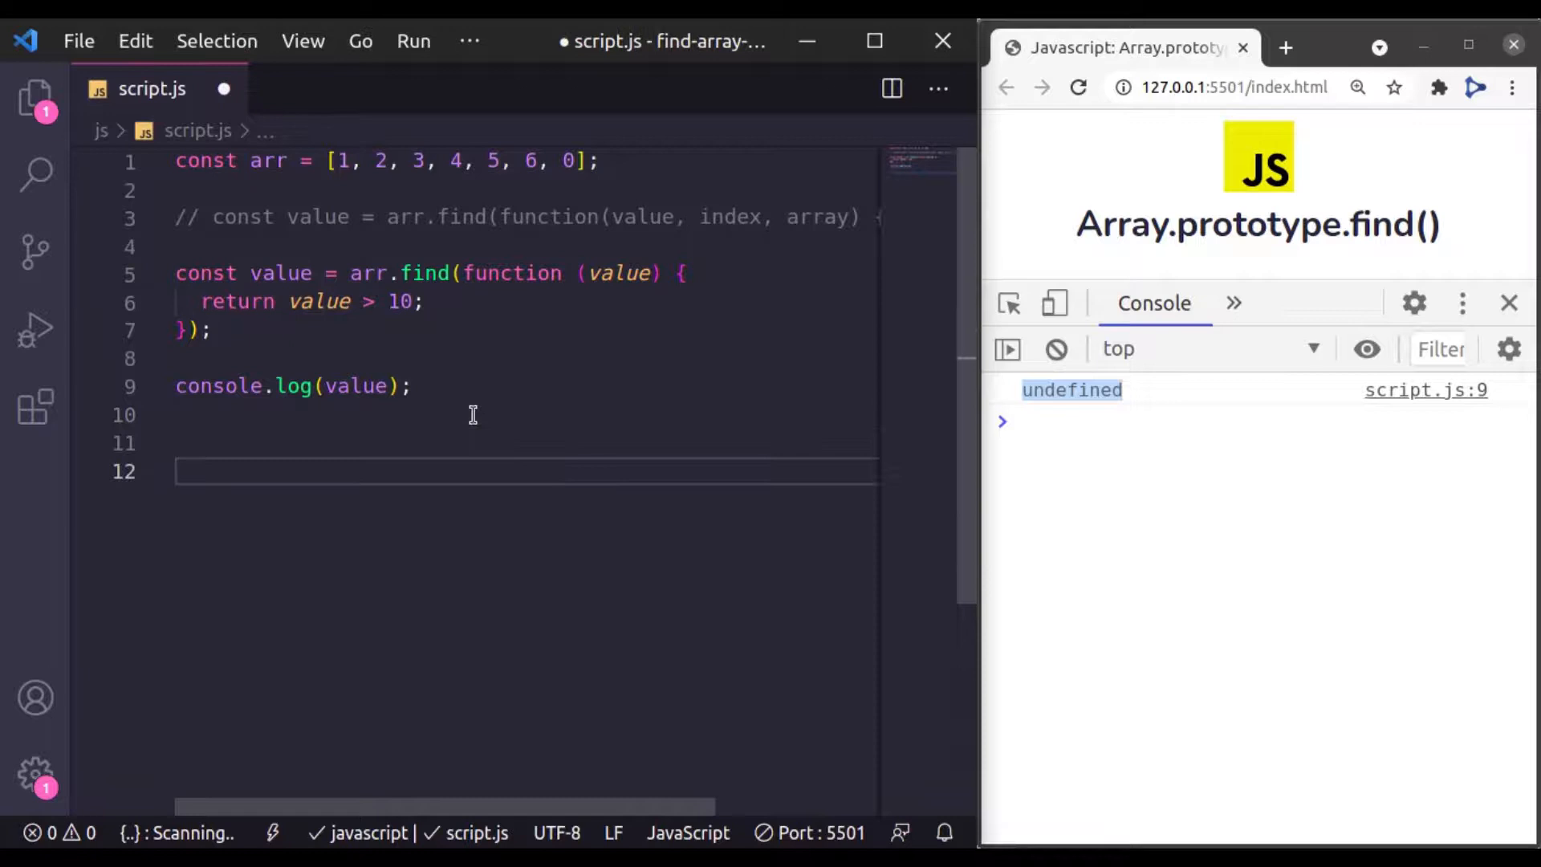
Type a products array of four objects, Product A–D with ids 45, 4, 5, 23
{"action": "type", "text": "const produc"}
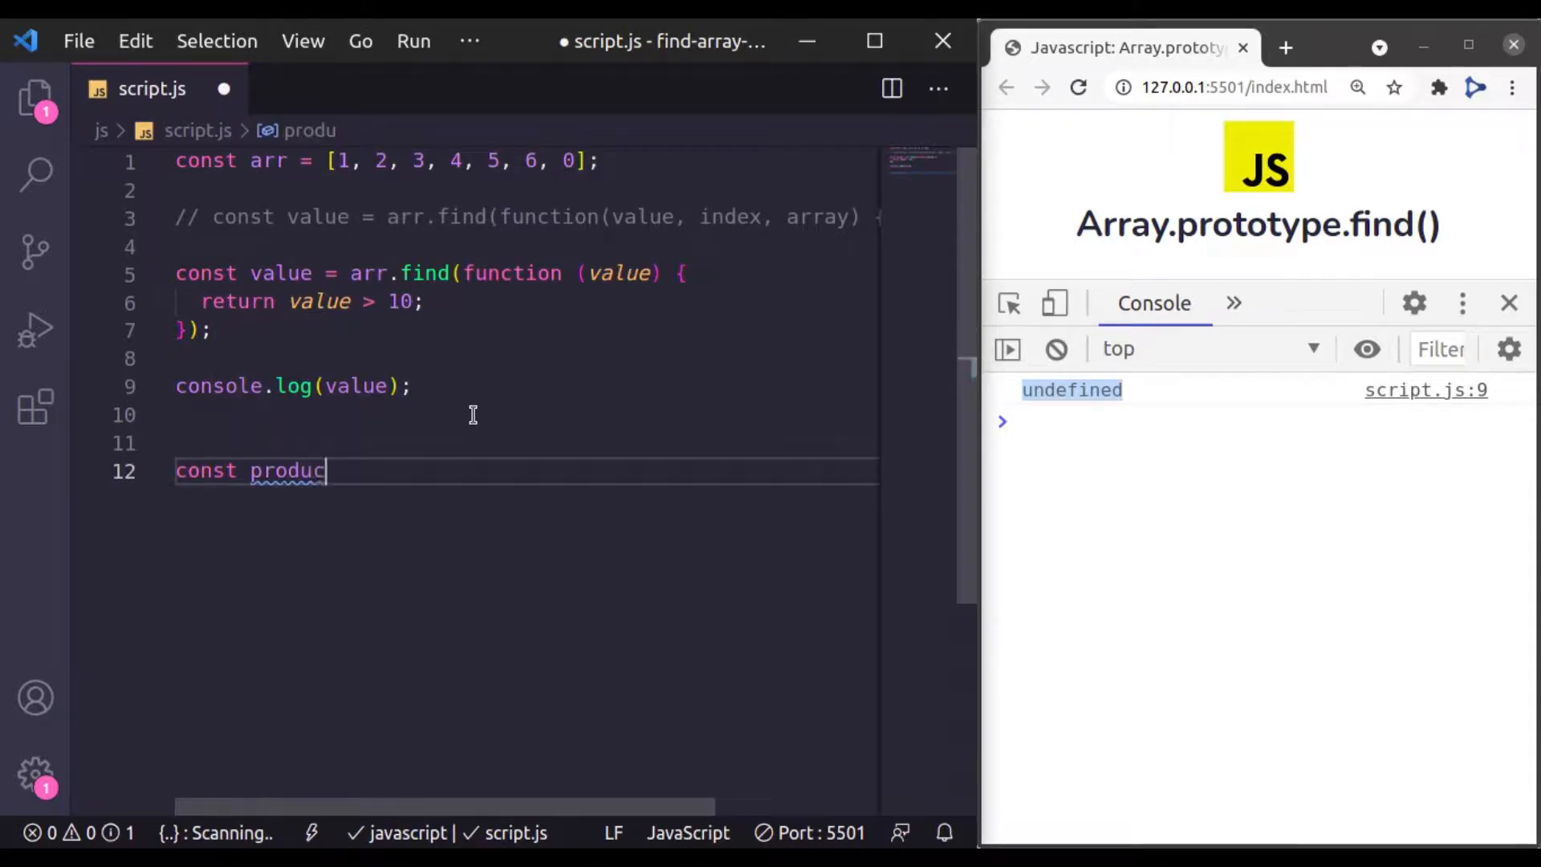
{"action": "type", "text": "ts = ["}
{"action": "type", "text": "id:45,"}
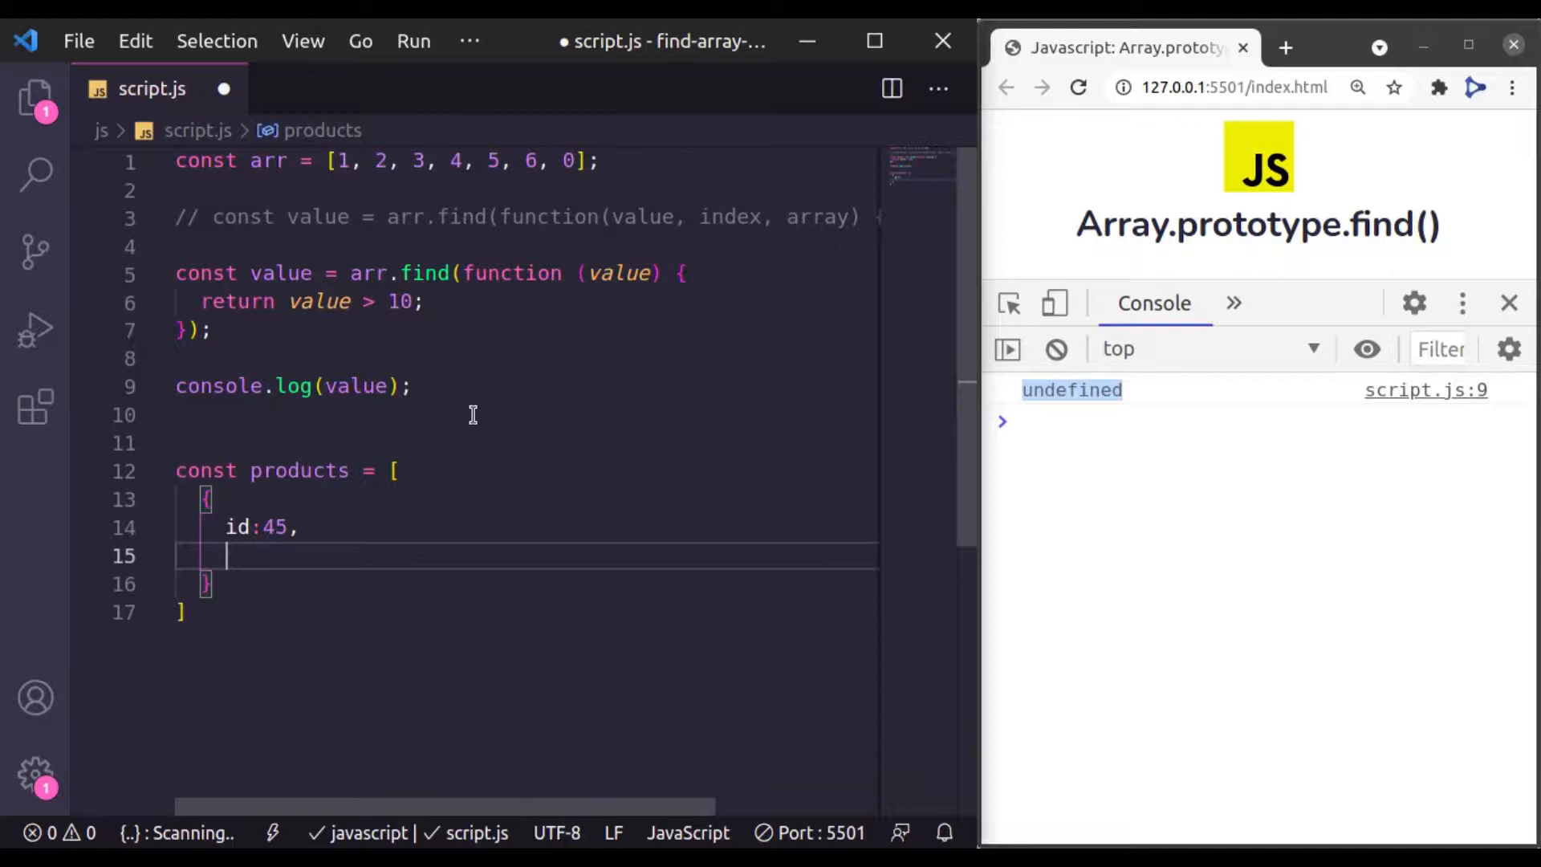
{"action": "type", "text": "name: \"P\""}
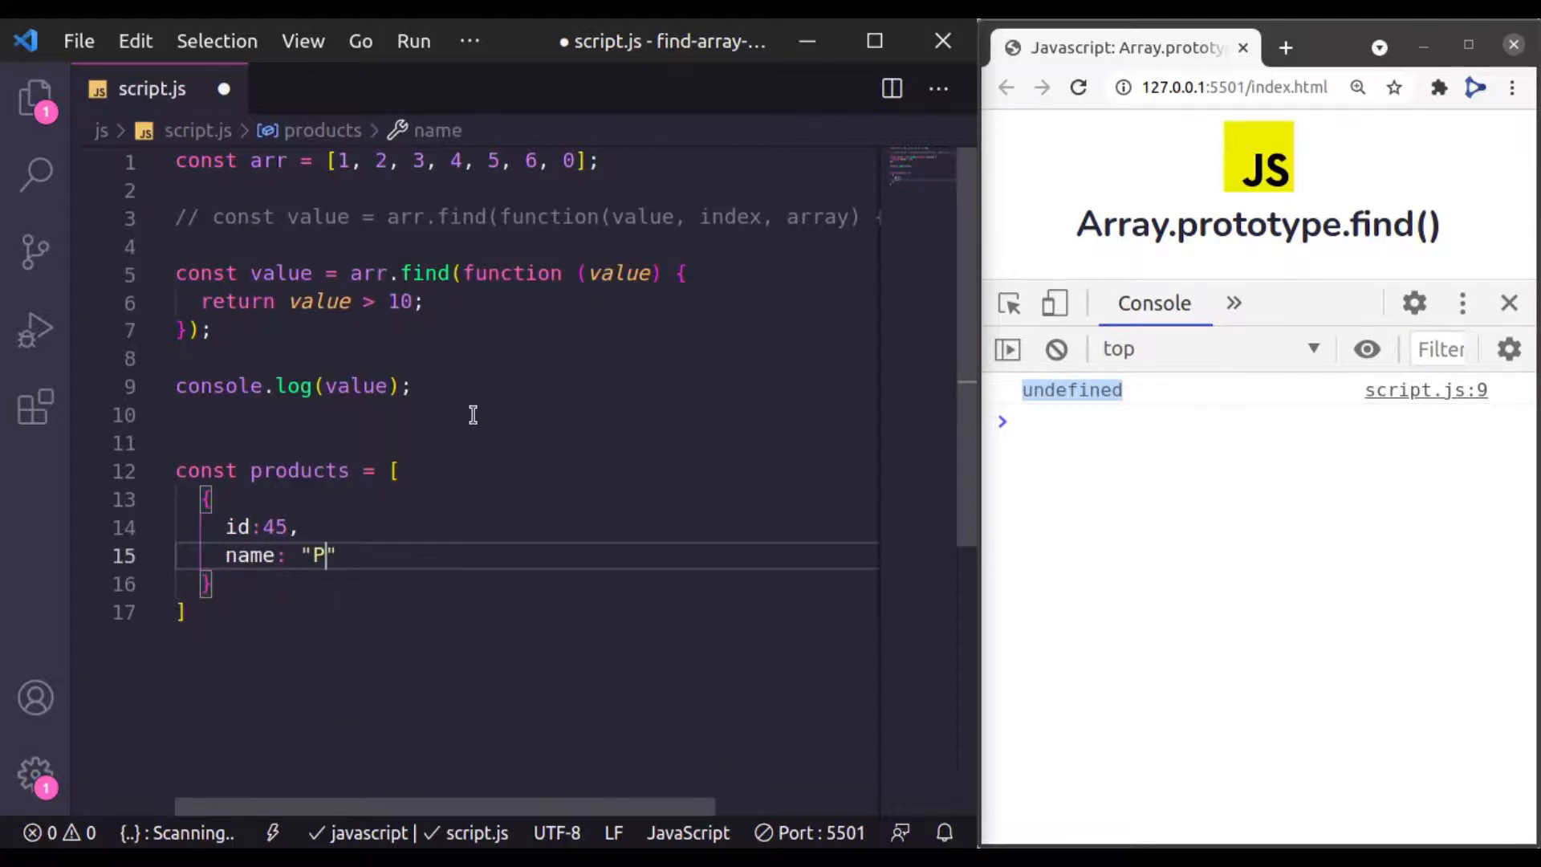
{"action": "type", "text": "roduct A"}
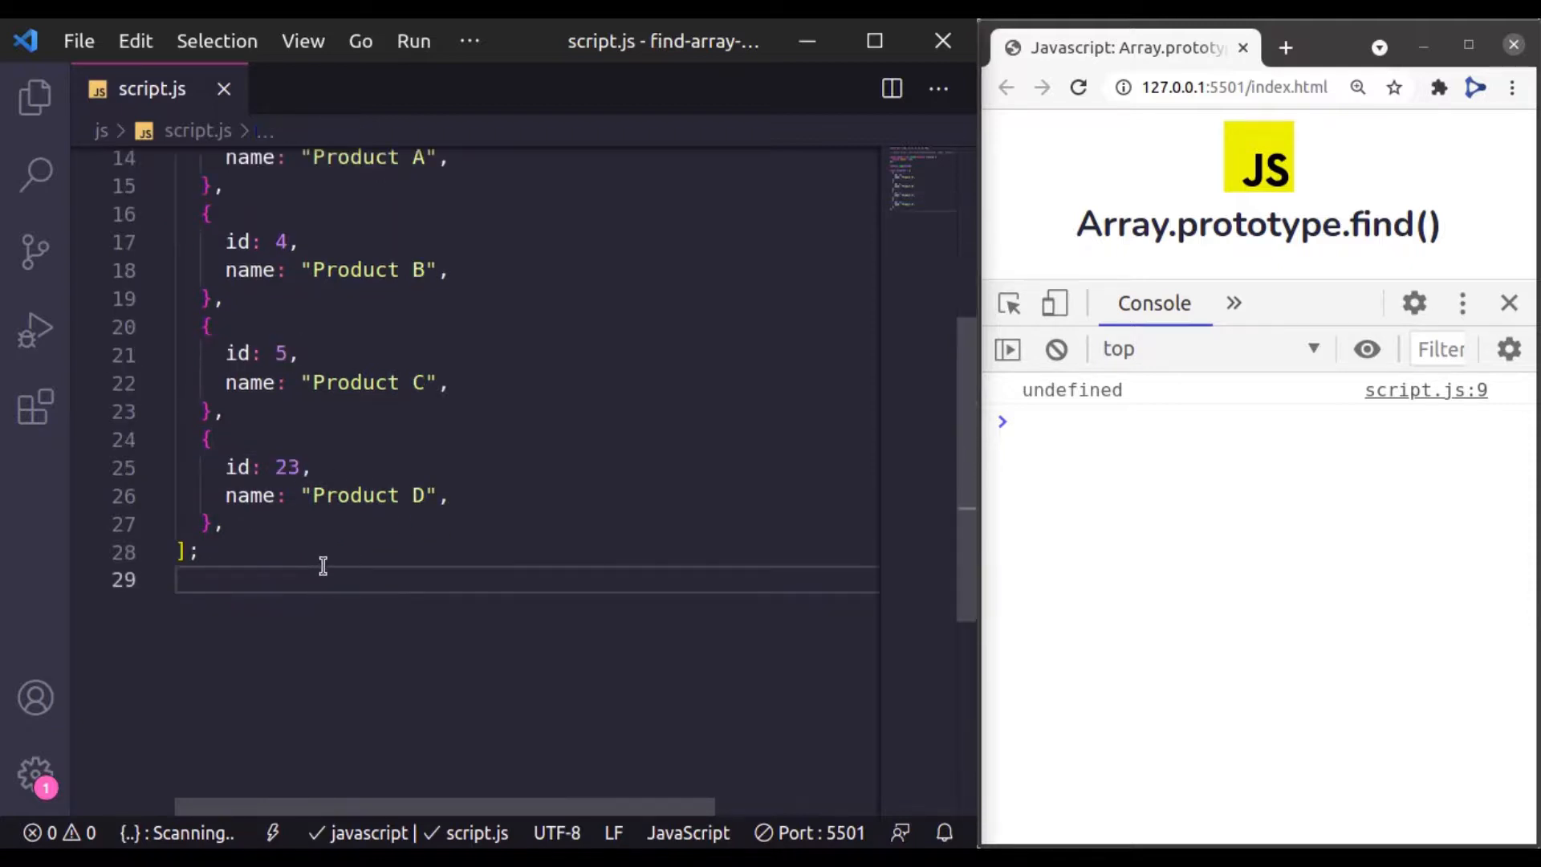
{"action": "type", "text": "const p"}
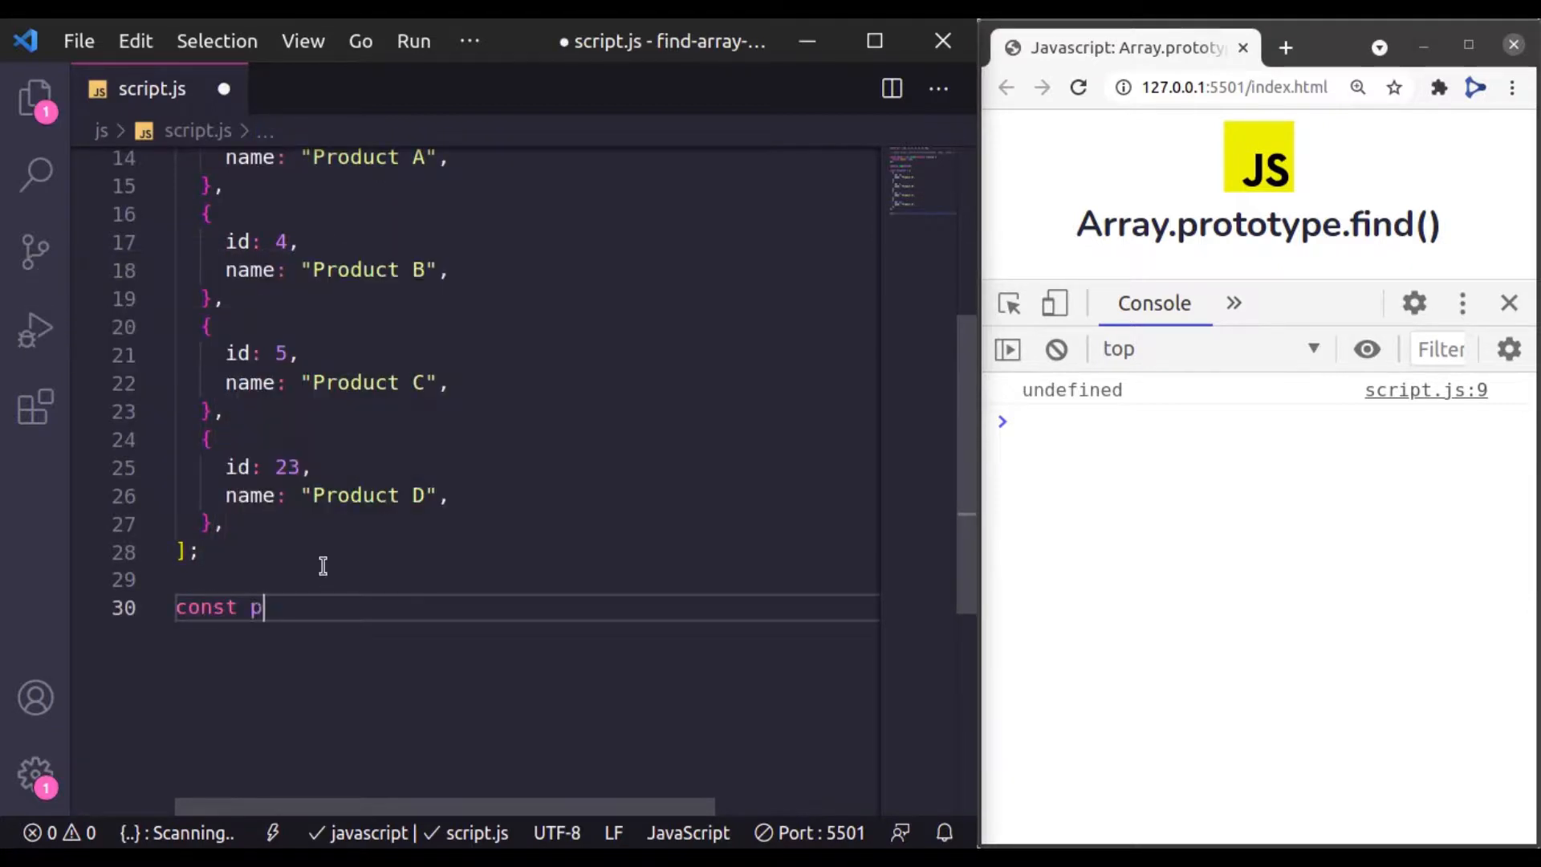
Set const product = products.find(() => product.id === 5), log it, and expand Product C in the console
{"action": "type", "text": "roduct"}
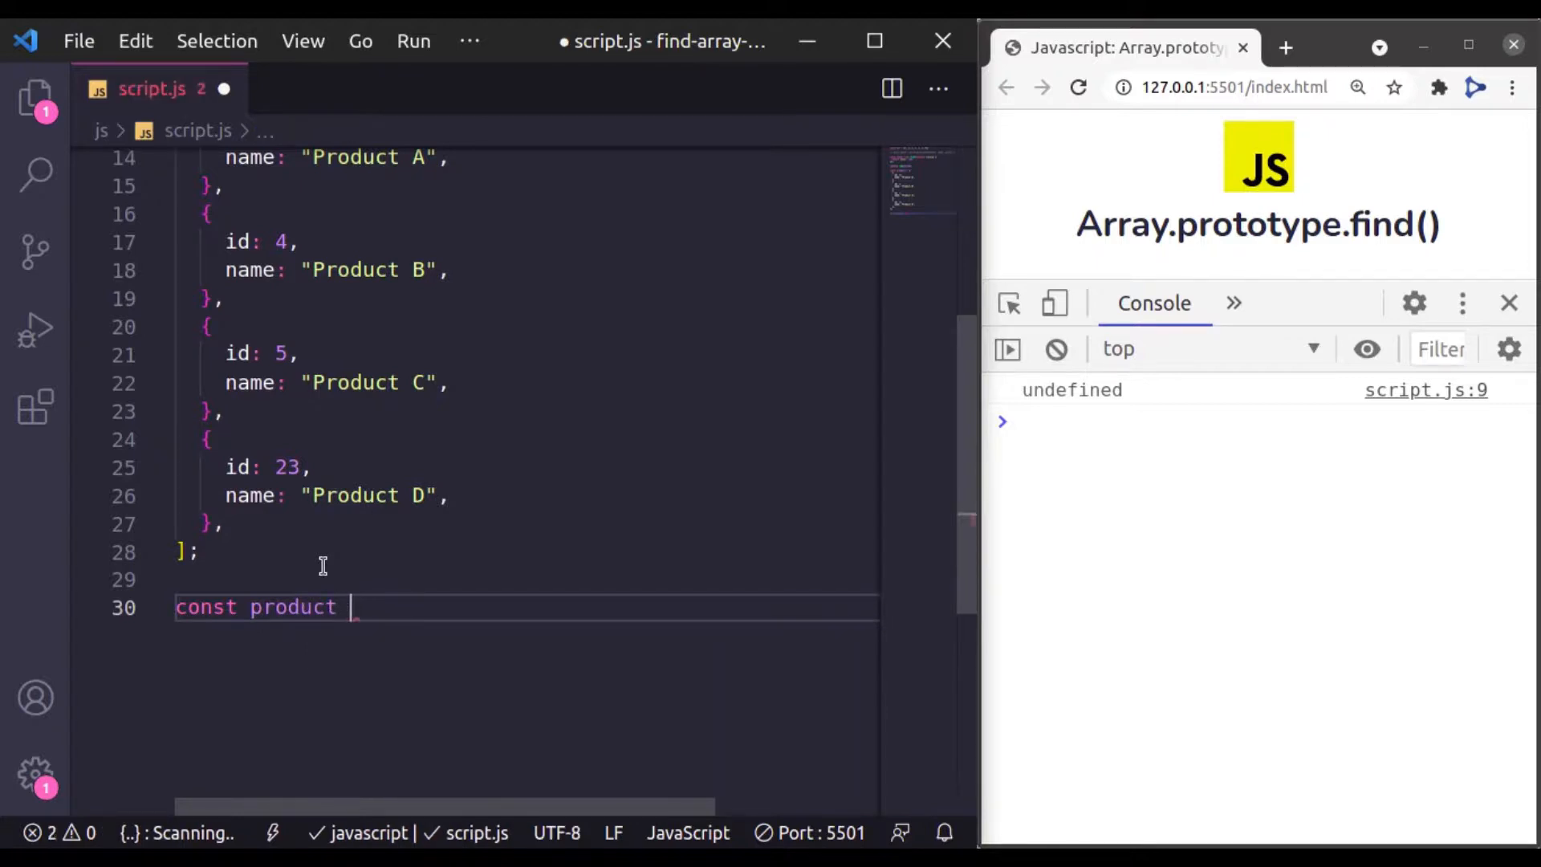
{"action": "type", "text": "= products"}
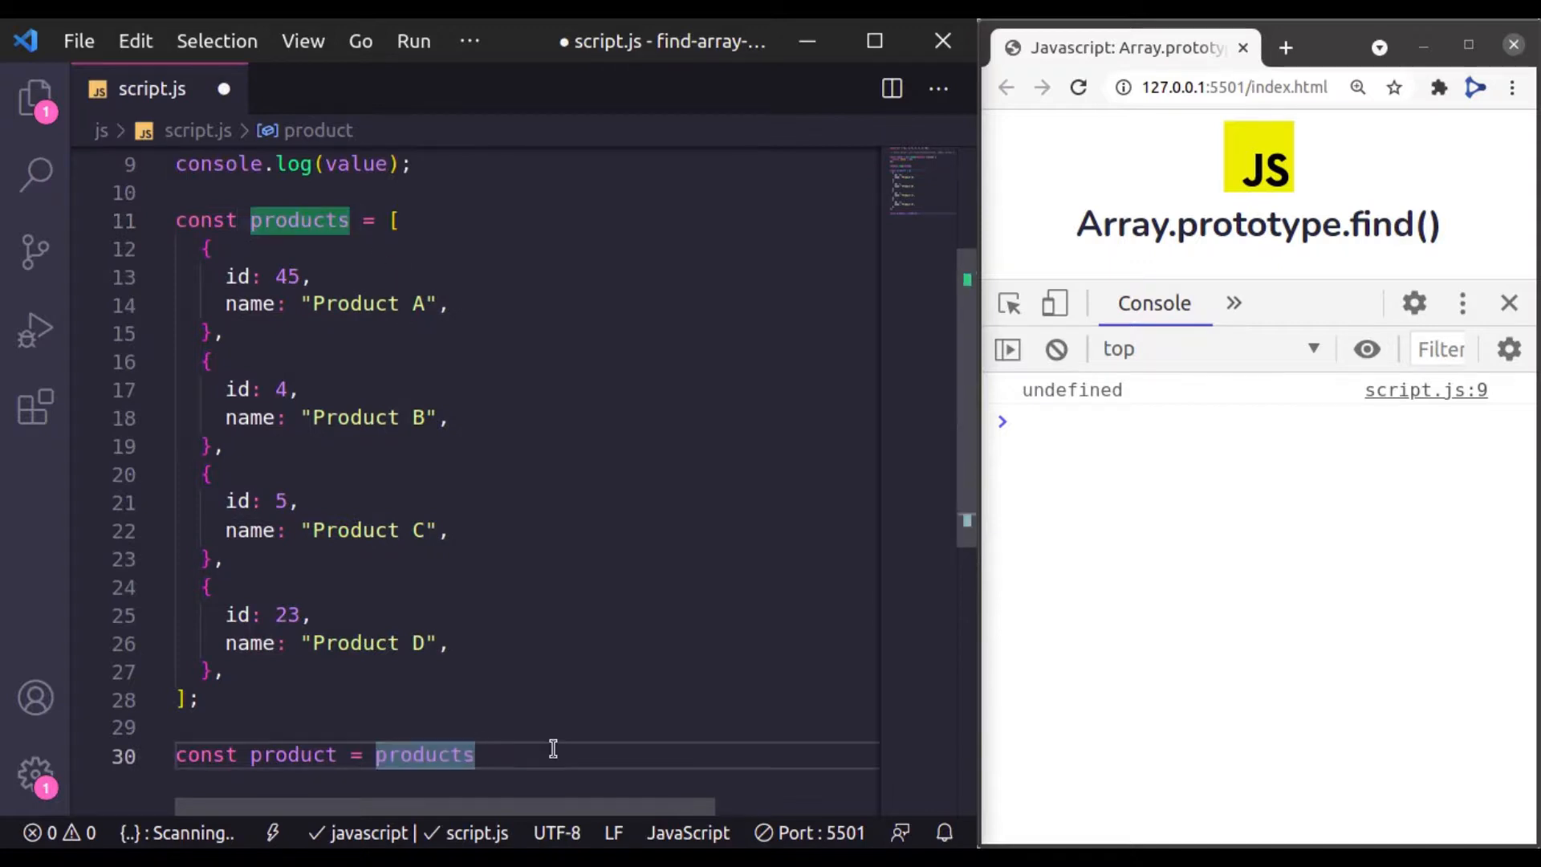
{"action": "type", "text": ".find()"}
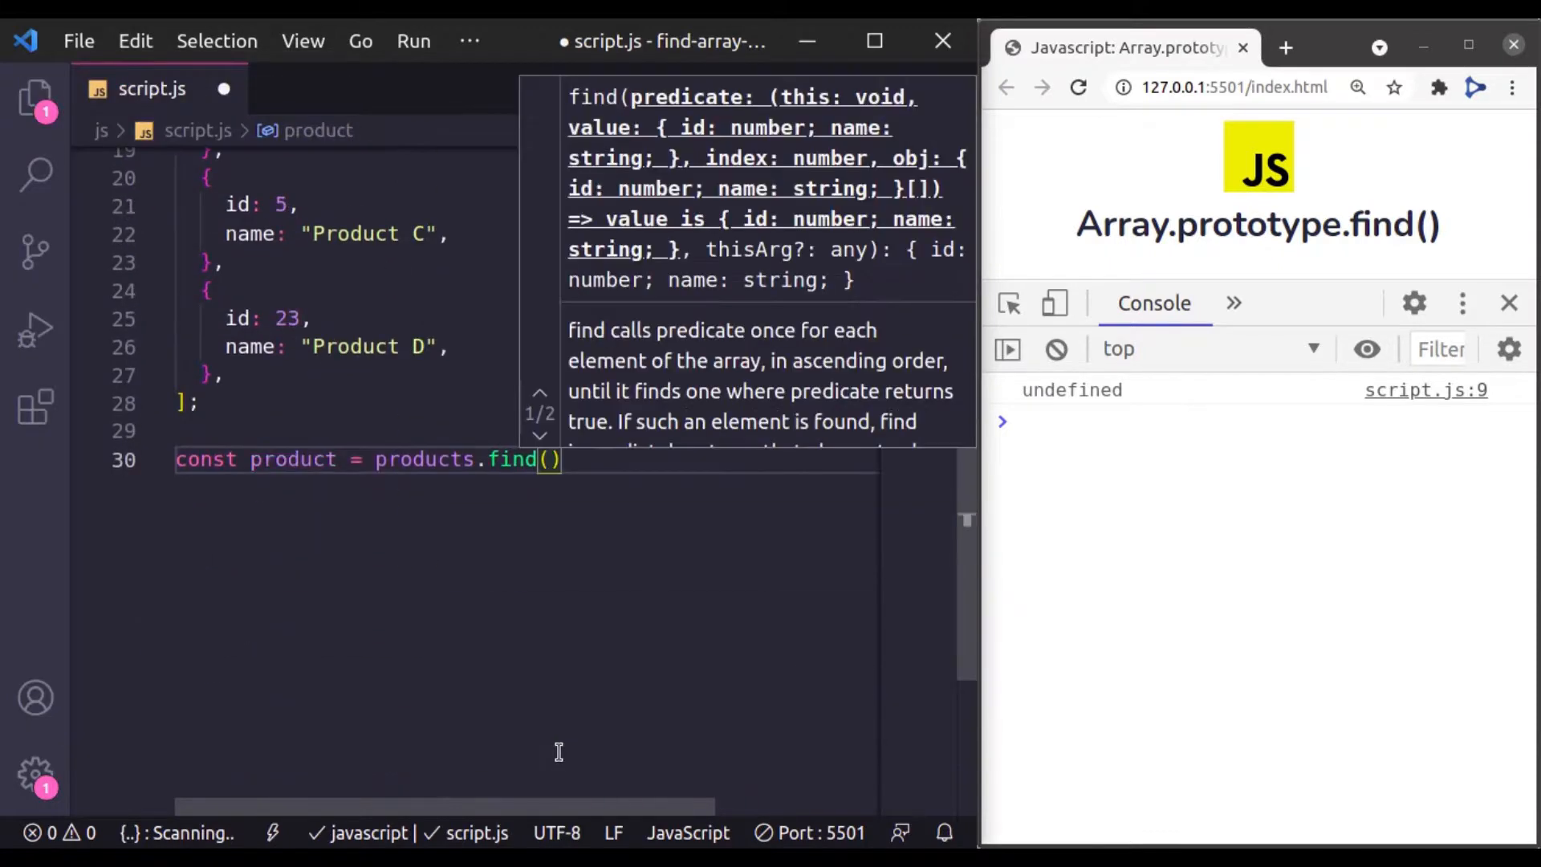
{"action": "type", "text": "()"}
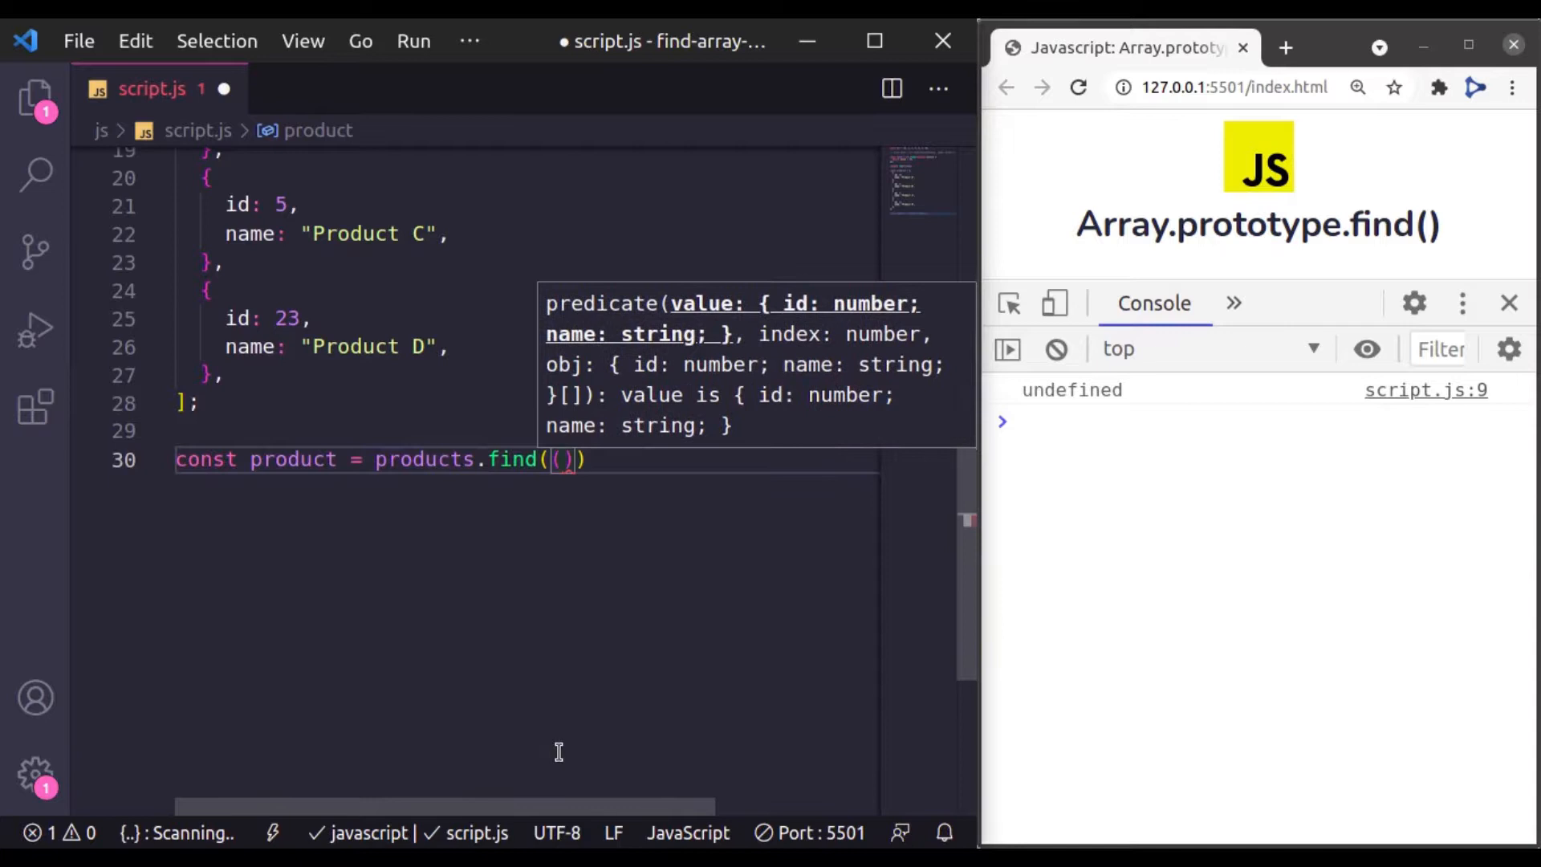
{"action": "type", "text": "valu"}
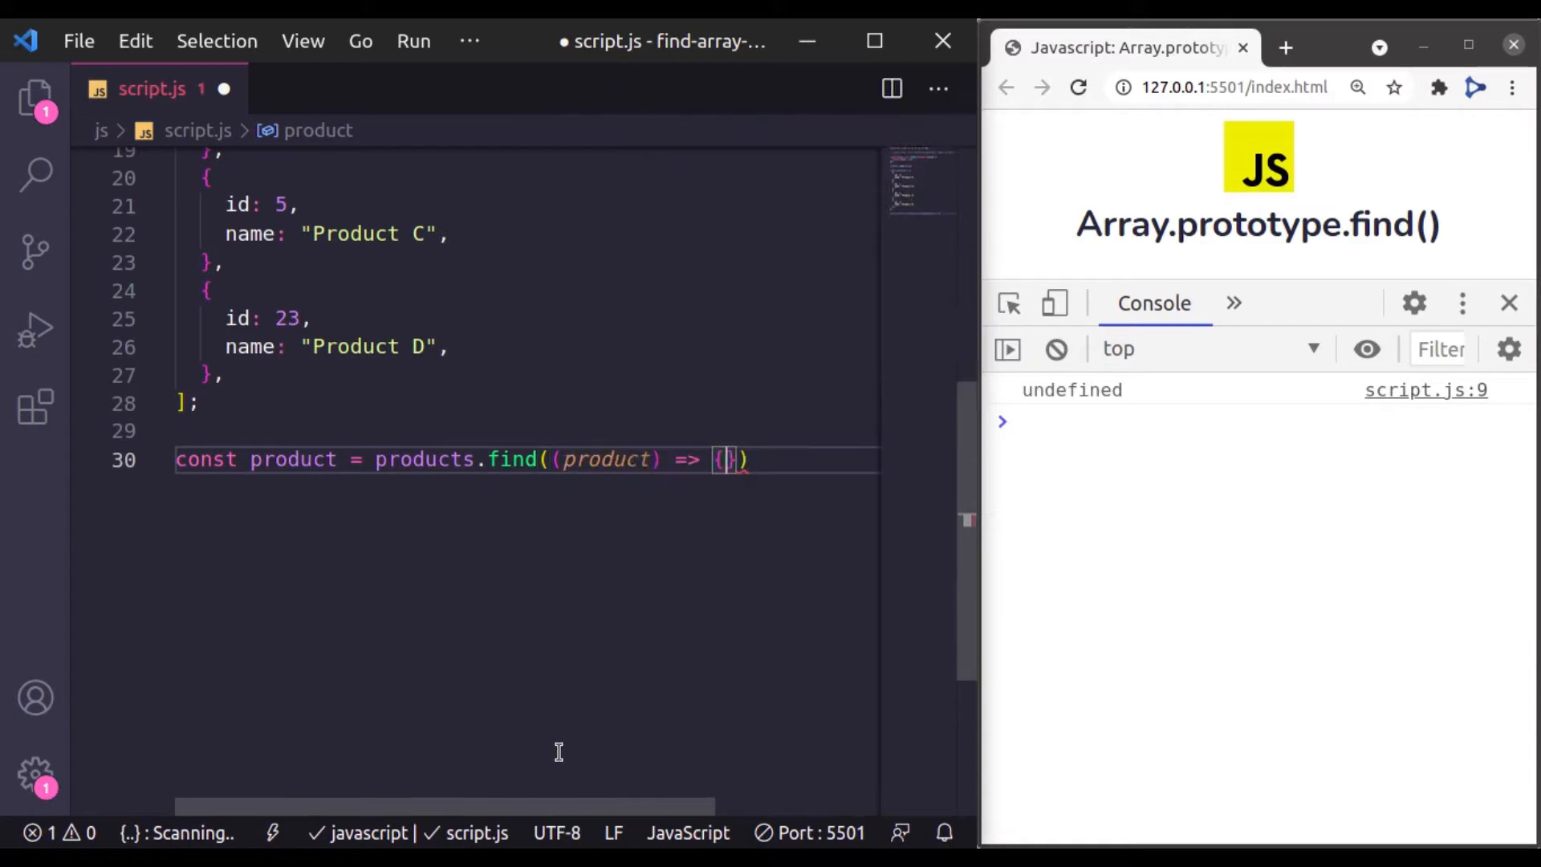
{"action": "type", "text": "ret"}
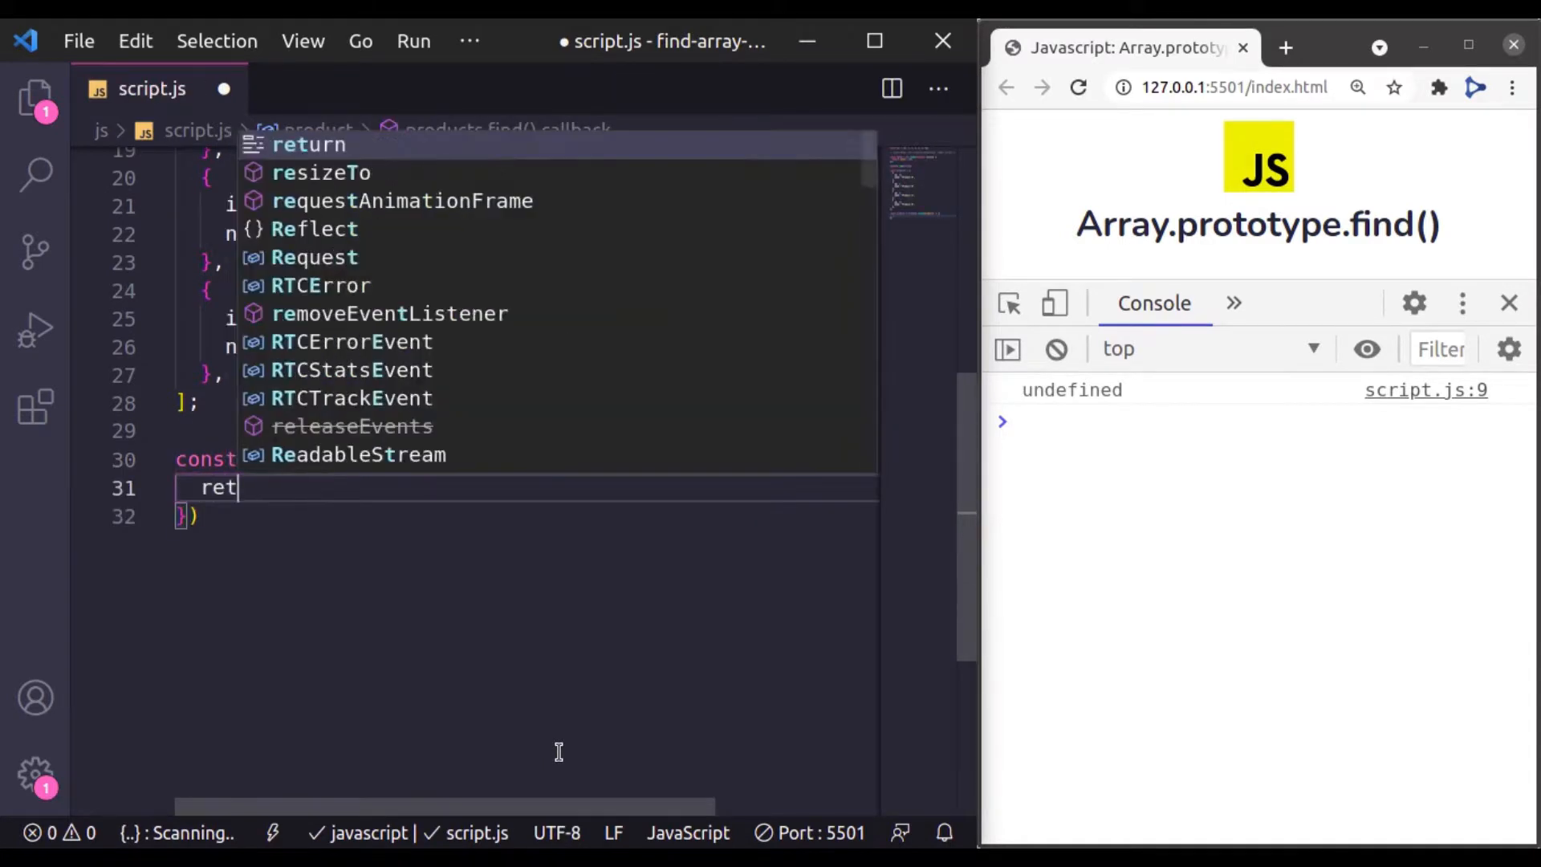
{"action": "type", "text": "urn product"}
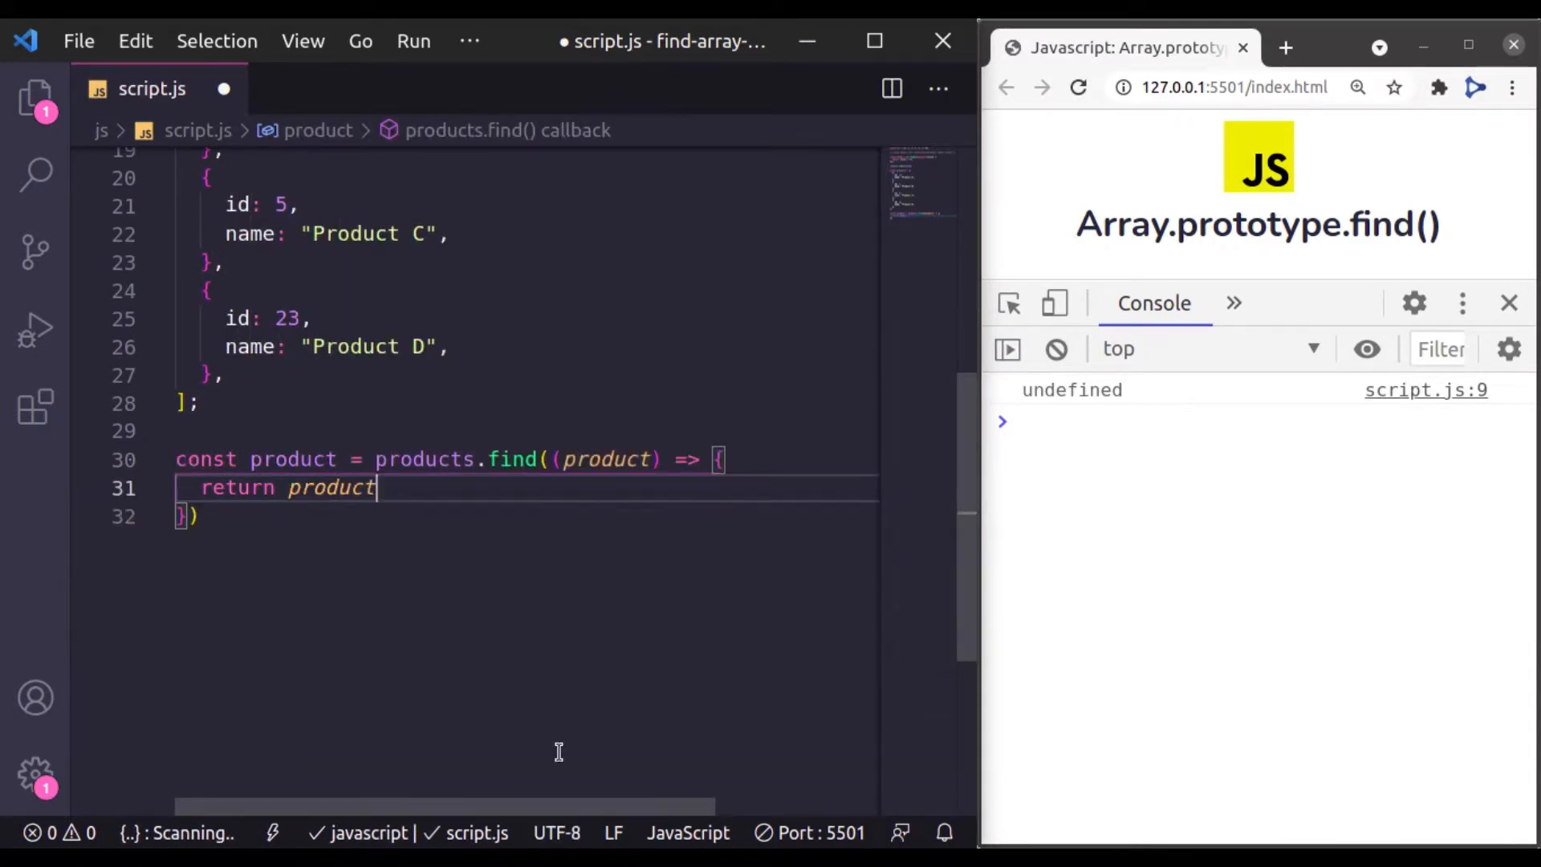
{"action": "type", "text": ".id"}
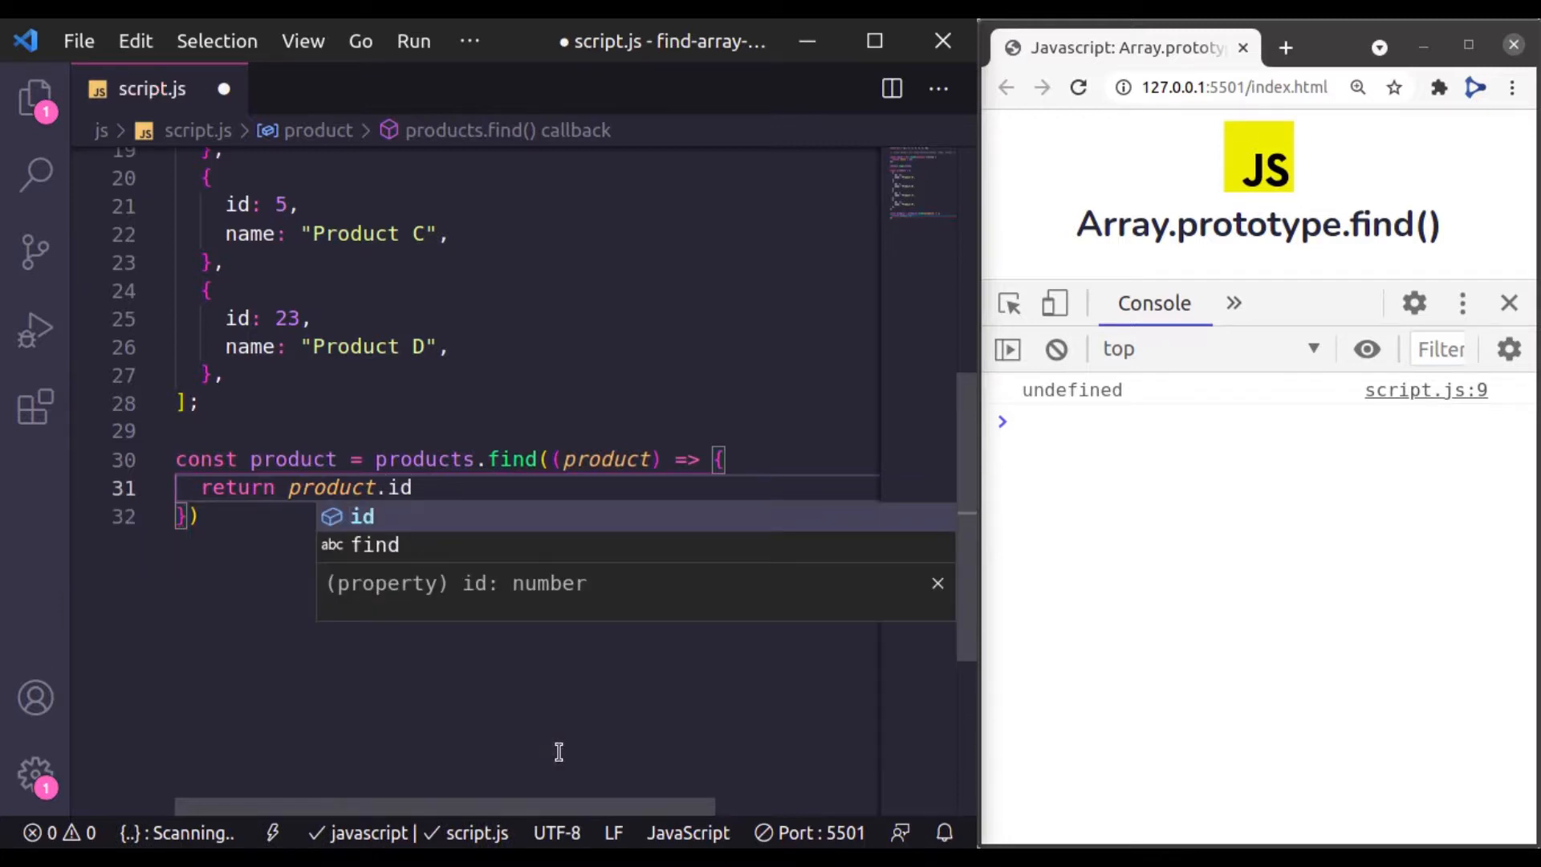
{"action": "type", "text": "===5"}
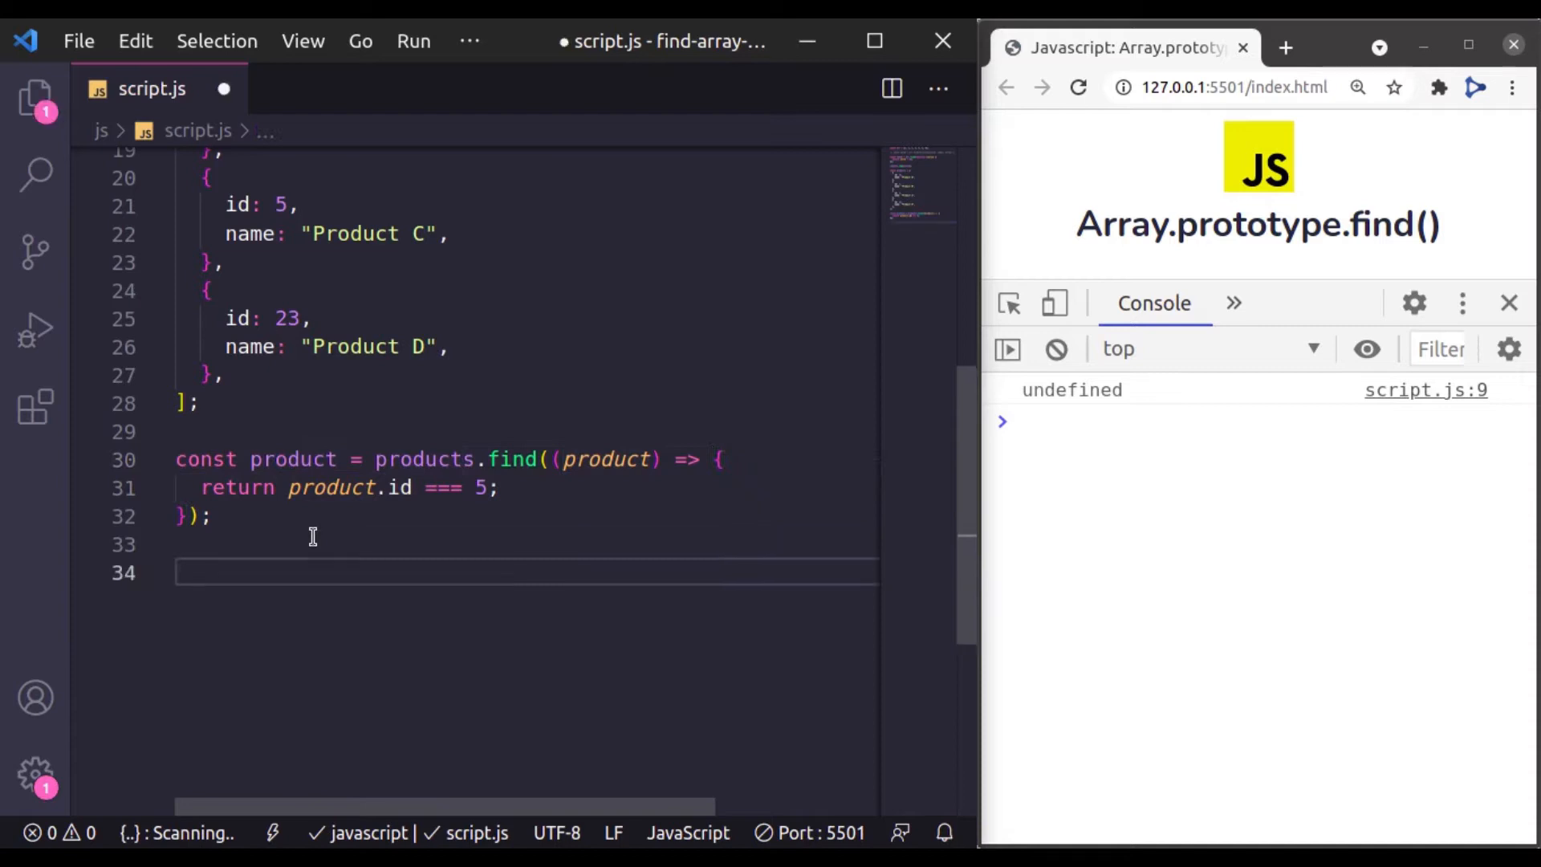
{"action": "type", "text": "console.log(product);"}
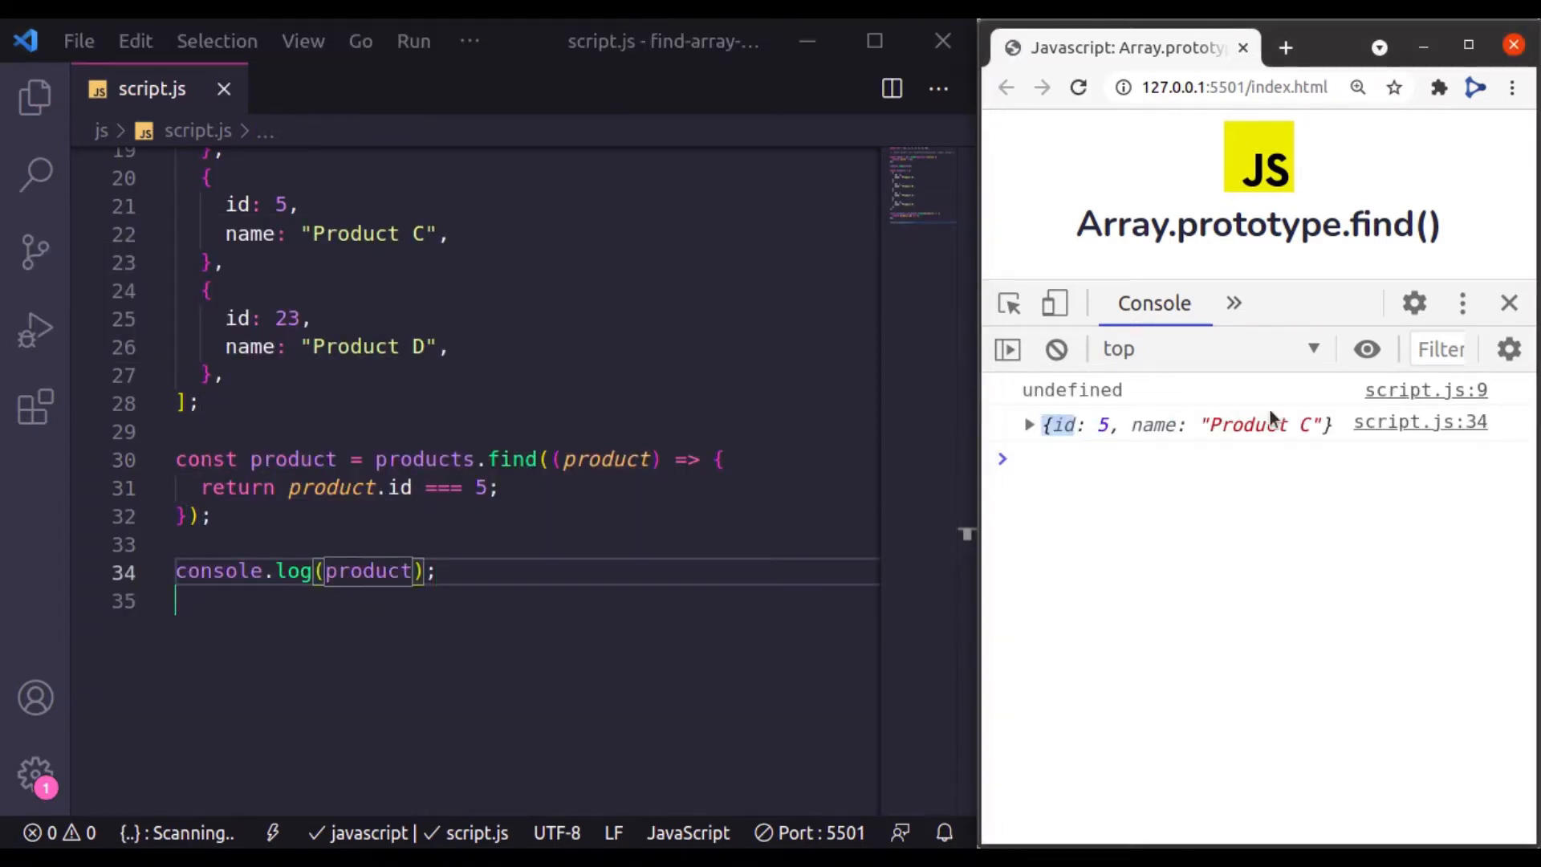
{"action": "left_click", "coordinate": [1029, 424]}
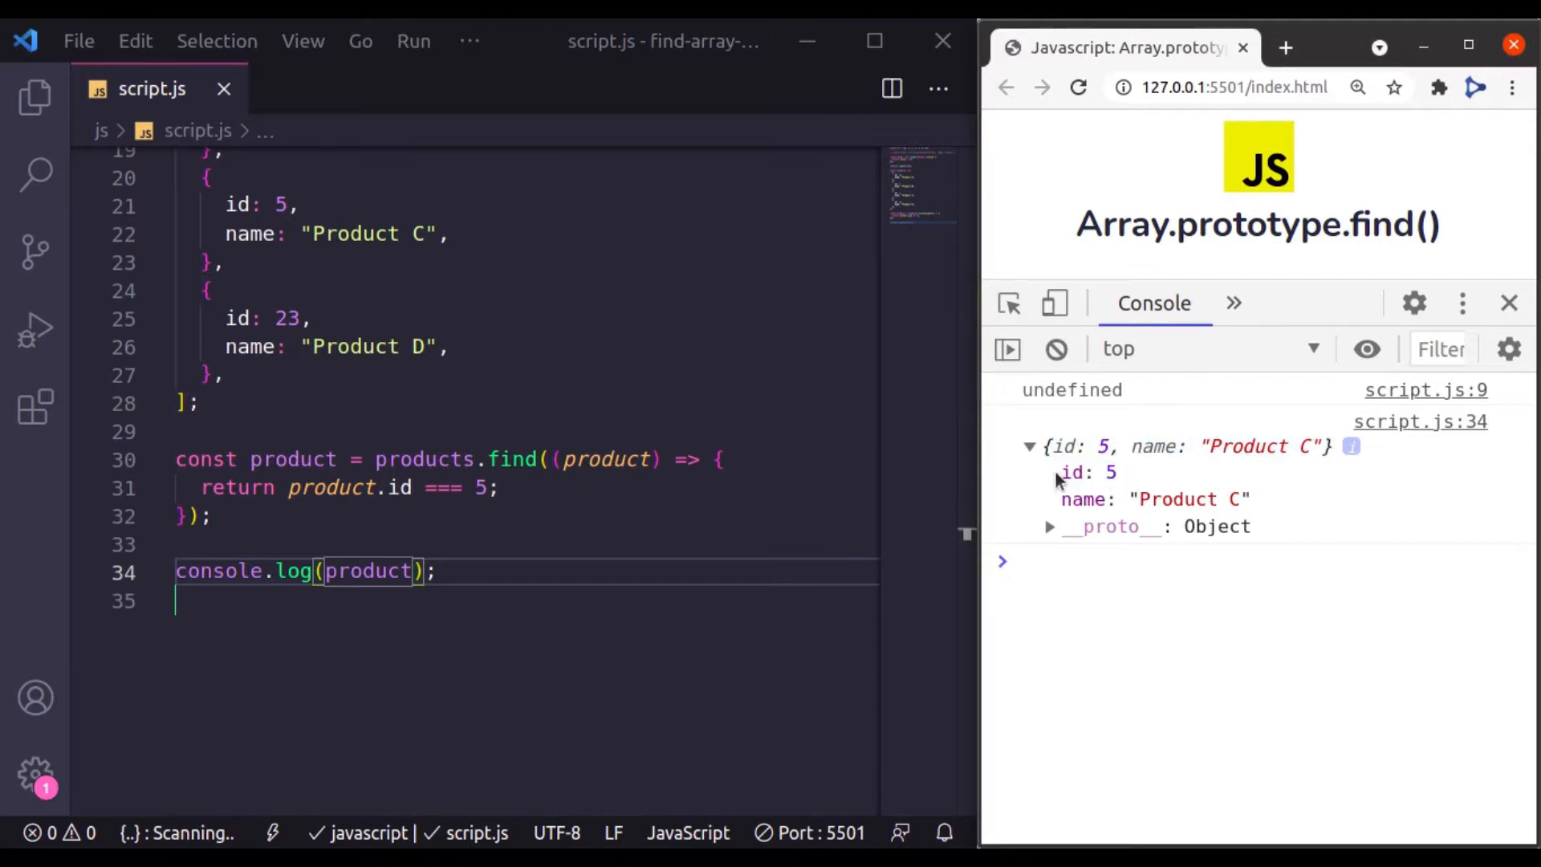